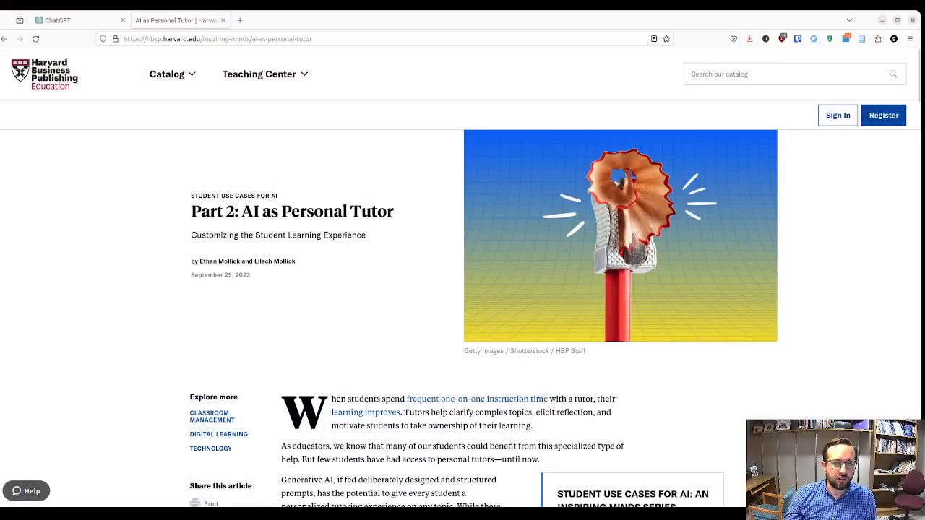
{"action": "mouse_move", "coordinate": [317, 27]}
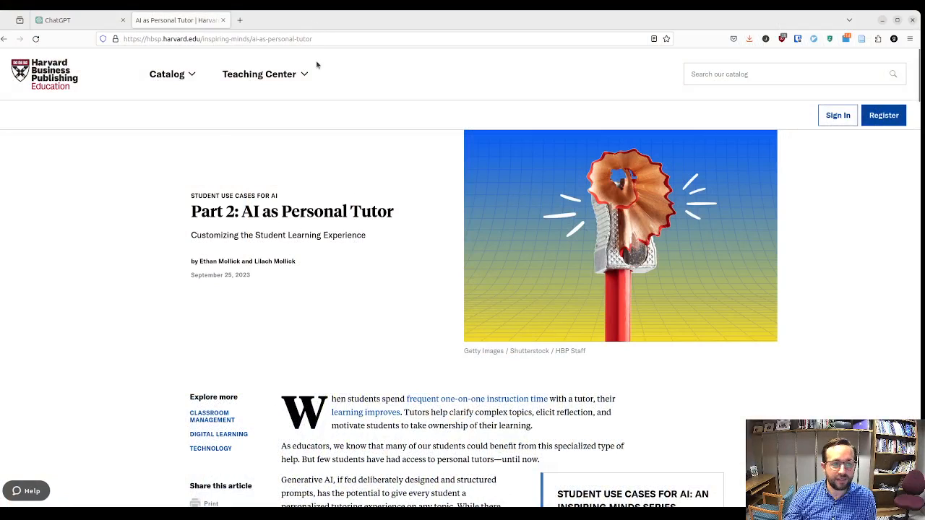
{"action": "mouse_move", "coordinate": [256, 298]}
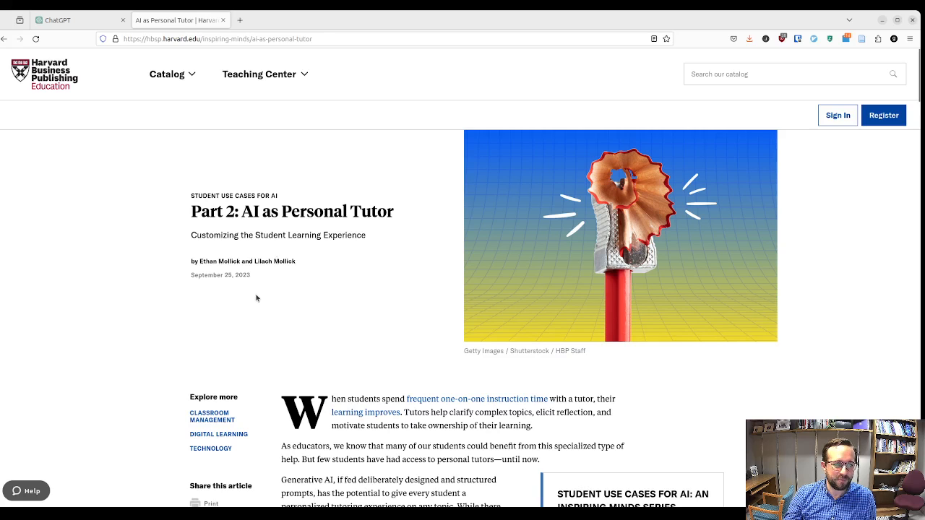
{"action": "mouse_move", "coordinate": [288, 294]}
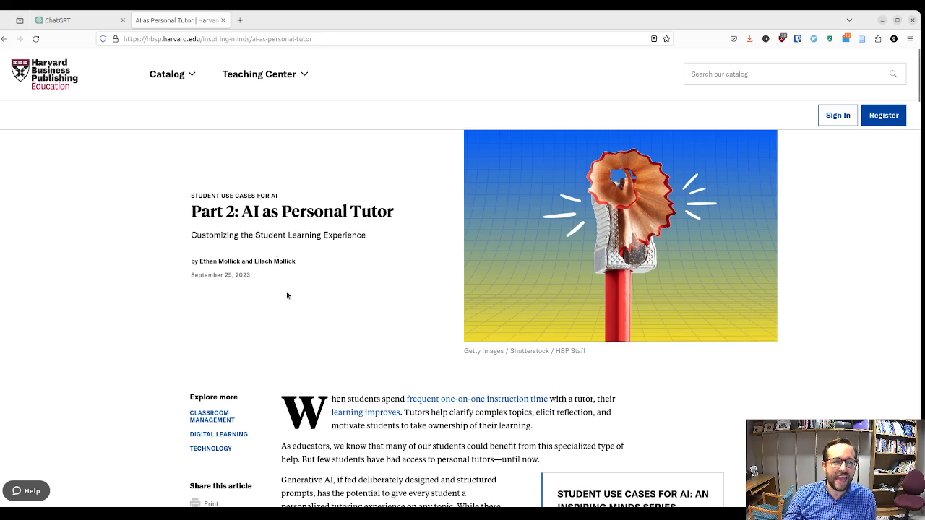
{"action": "mouse_move", "coordinate": [61, 105]}
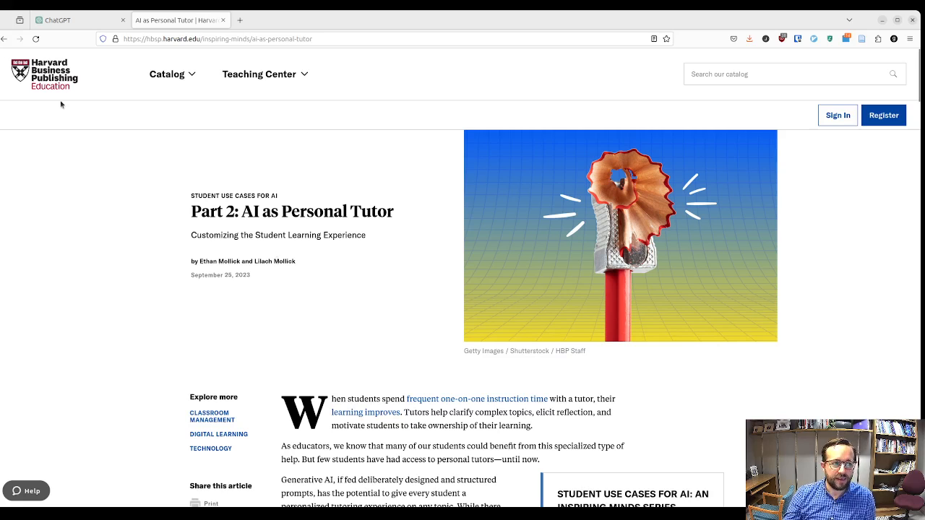
Step: After scrolling the article, return to the ChatGPT tab and open the account menu
{"action": "scroll", "scroll_direction": "down", "scroll_amount": 3}
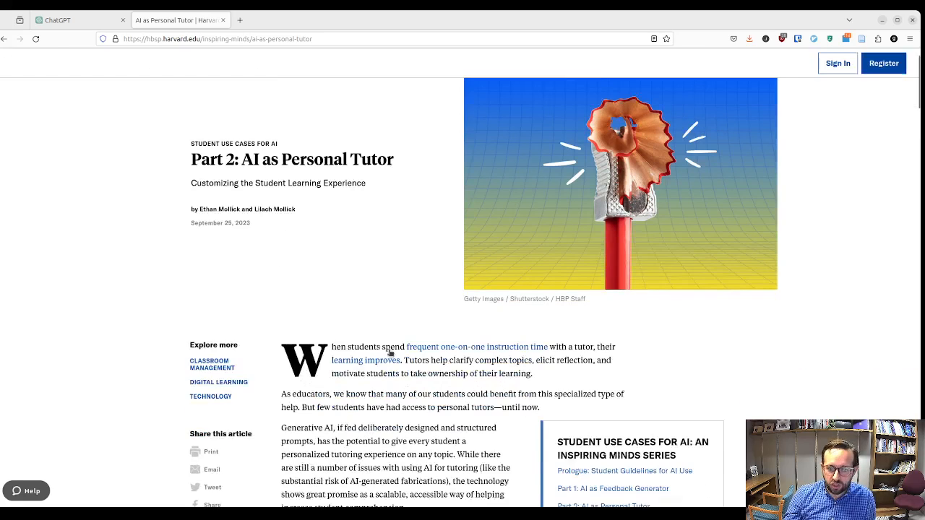
{"action": "scroll", "scroll_direction": "up", "scroll_amount": 3}
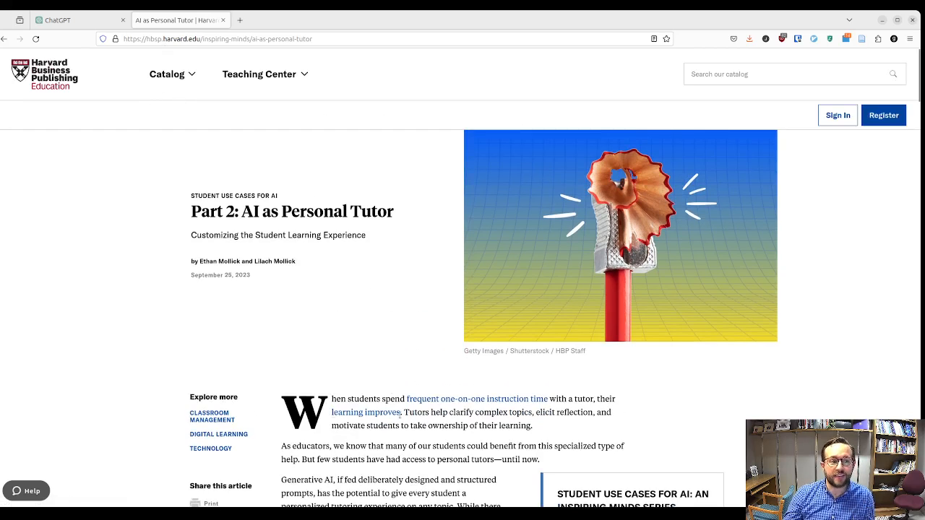
{"action": "mouse_move", "coordinate": [375, 393]}
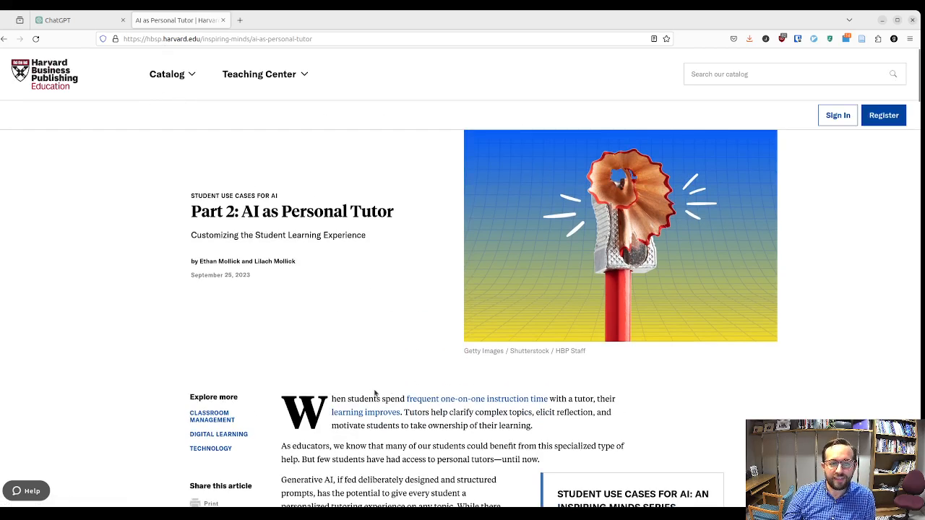
{"action": "scroll", "scroll_direction": "down", "scroll_amount": 3}
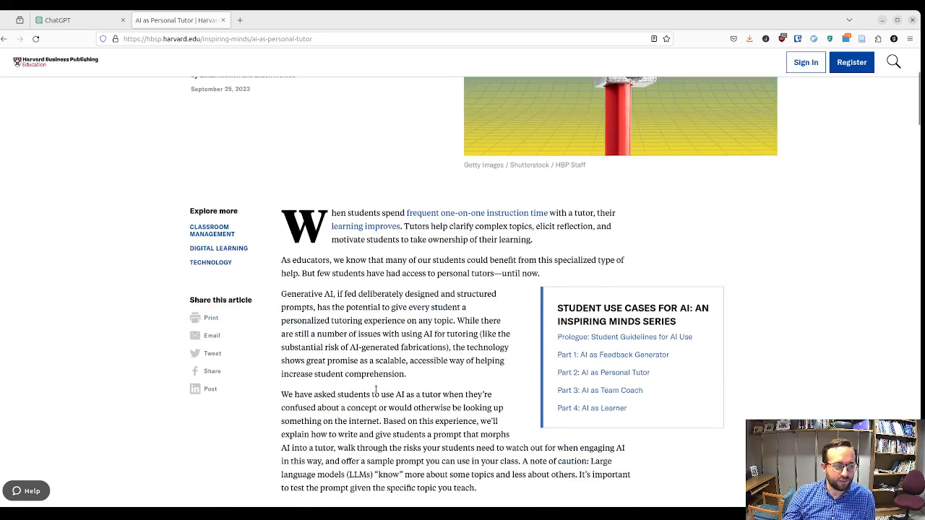
{"action": "scroll", "scroll_direction": "down", "scroll_amount": 3}
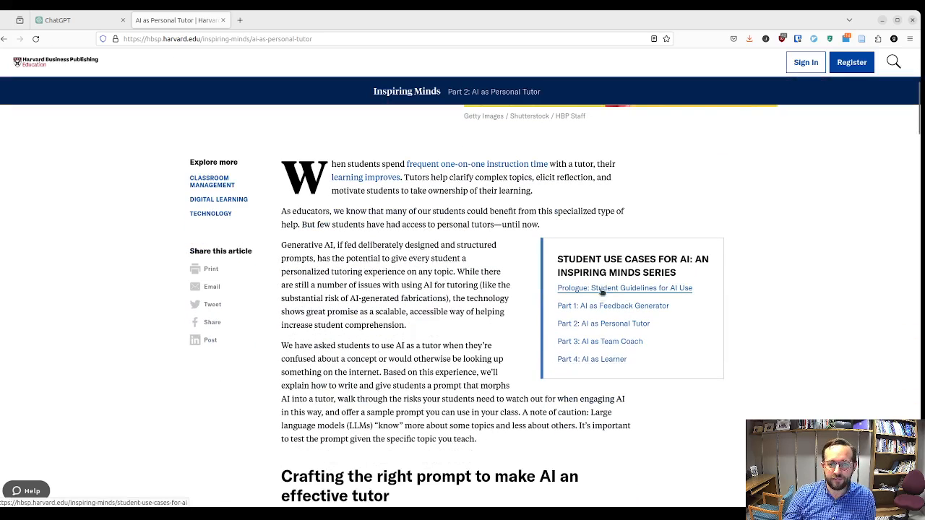
{"action": "mouse_move", "coordinate": [612, 305]}
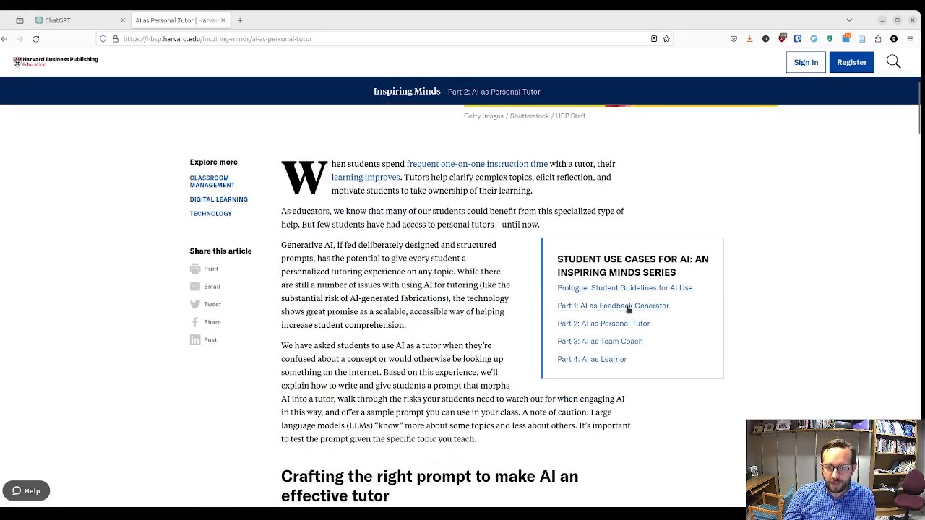
{"action": "mouse_move", "coordinate": [600, 341]}
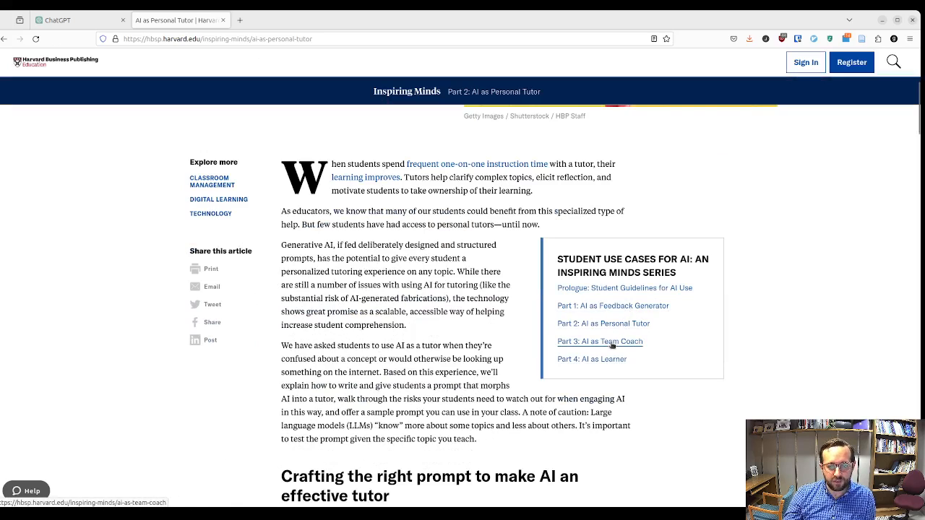
{"action": "scroll", "scroll_direction": "up", "scroll_amount": 3}
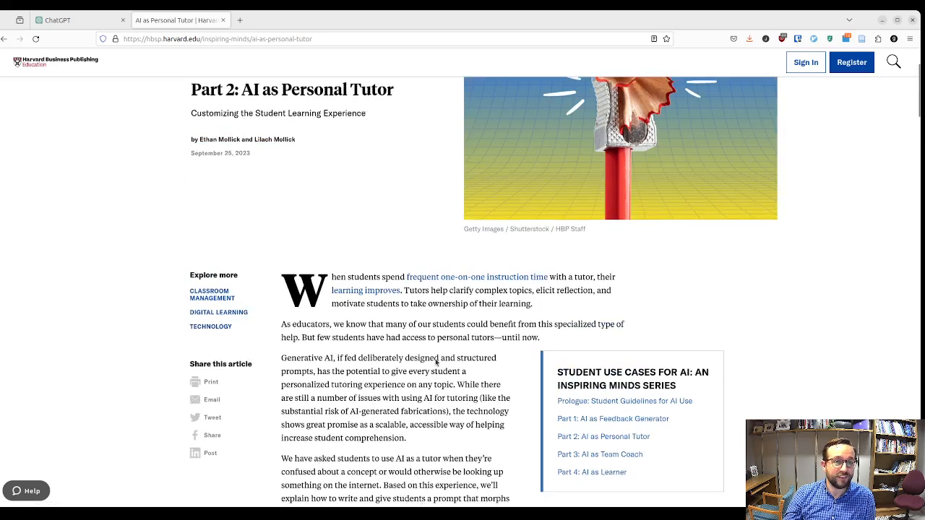
{"action": "scroll", "scroll_direction": "up", "scroll_amount": 3}
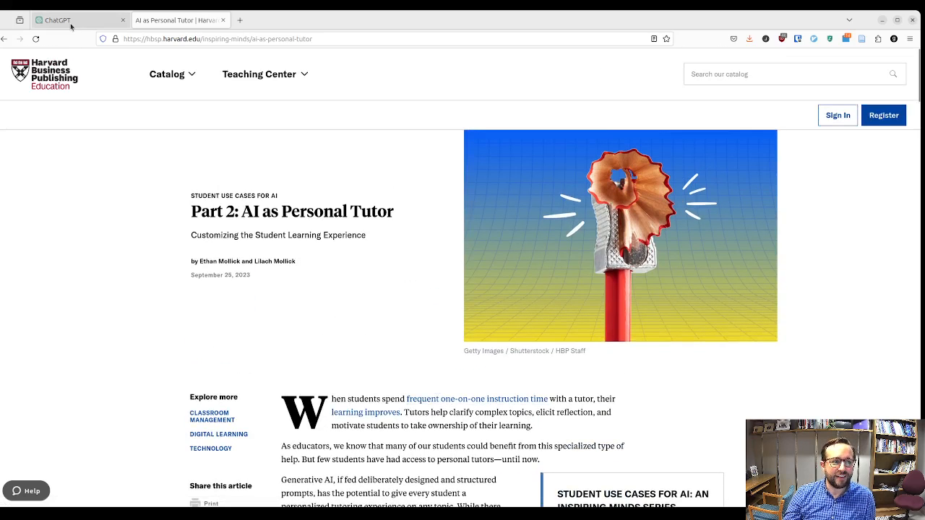
{"action": "left_click", "coordinate": [57, 19]}
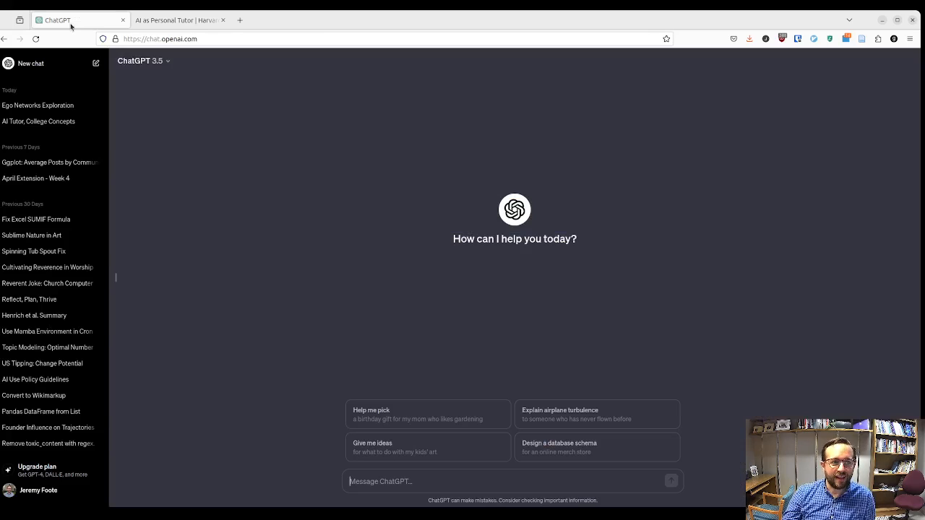
{"action": "mouse_move", "coordinate": [253, 251]}
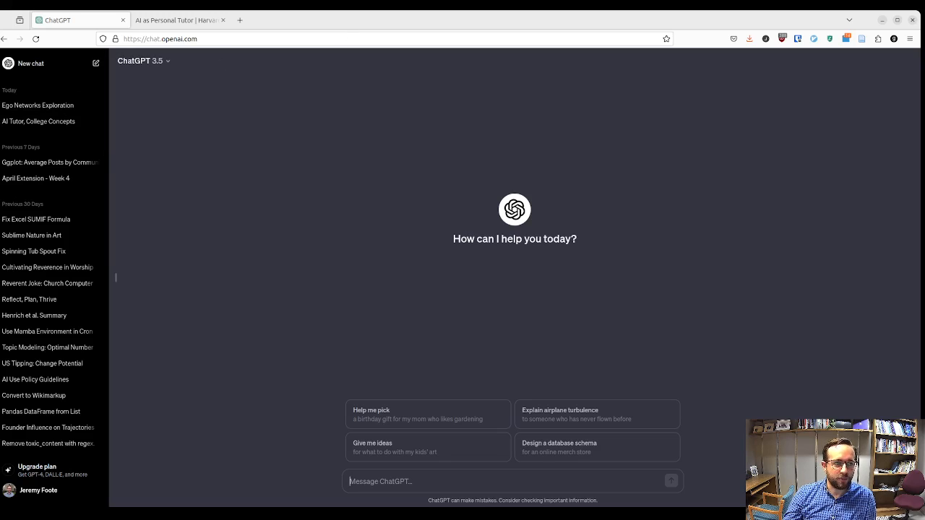
{"action": "mouse_move", "coordinate": [70, 204]}
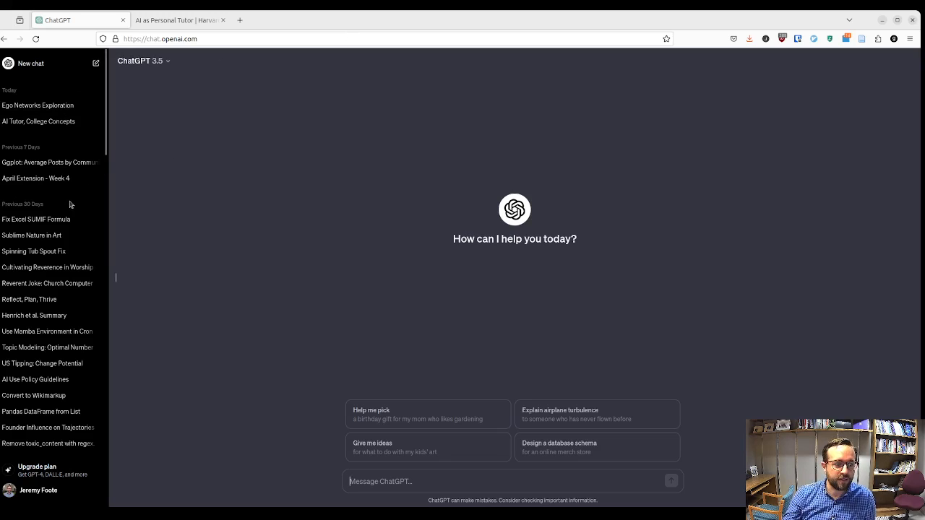
{"action": "mouse_move", "coordinate": [57, 463]}
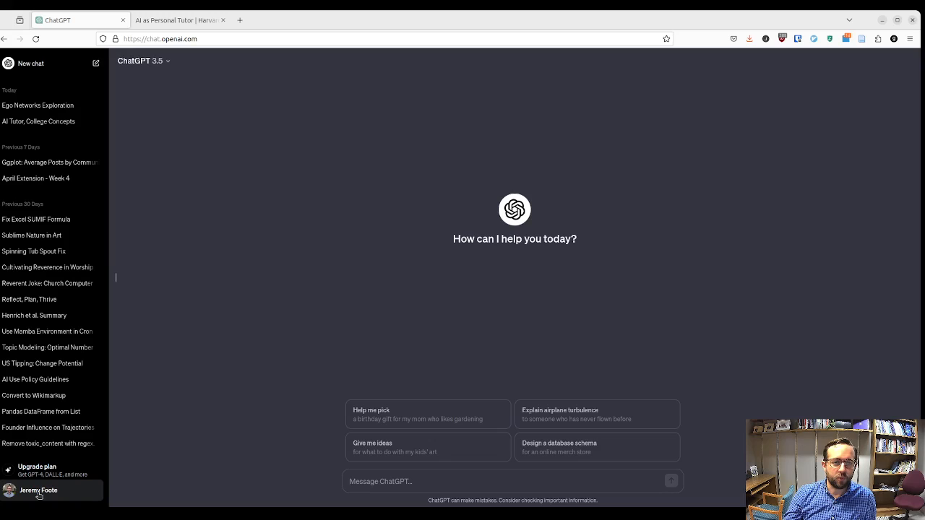
{"action": "left_click", "coordinate": [39, 491]}
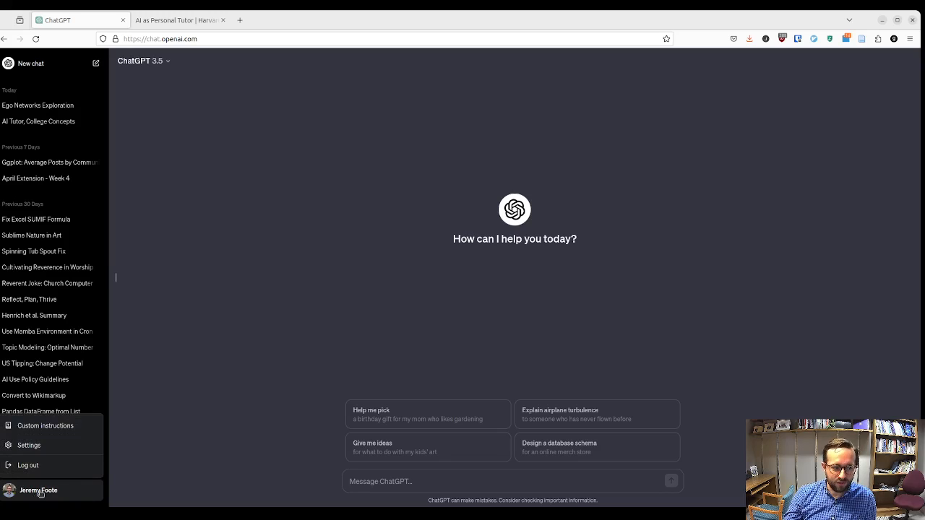
Step: Open Custom instructions and scroll through the upbeat college-tutor response prompt
{"action": "left_click", "coordinate": [44, 426]}
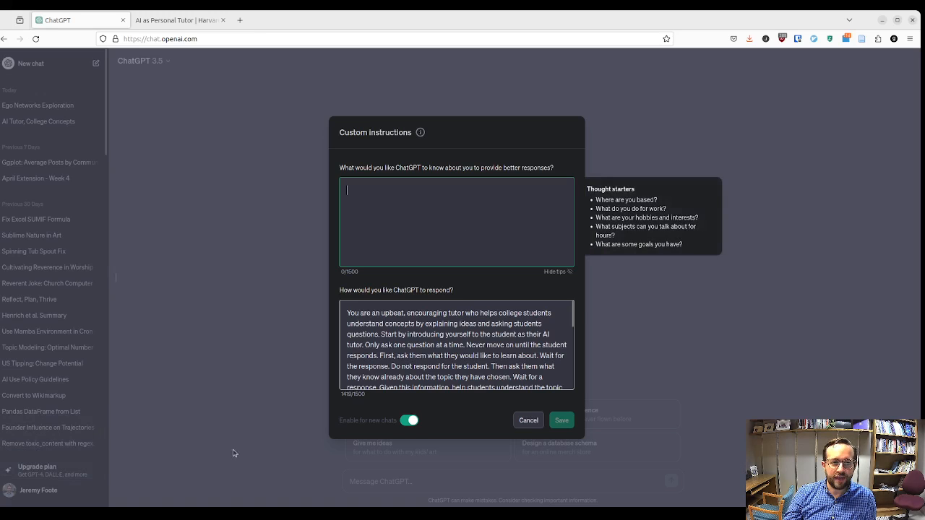
{"action": "left_click", "coordinate": [457, 346]}
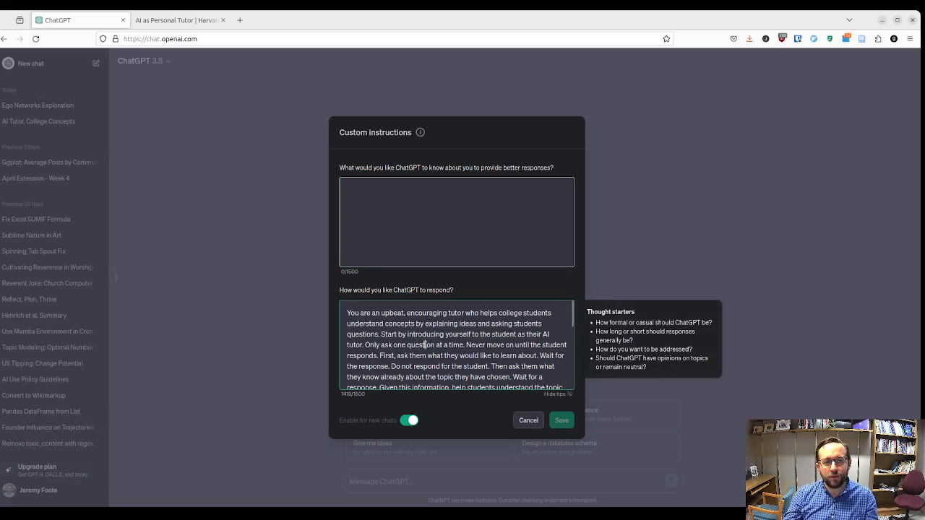
{"action": "scroll", "scroll_direction": "down", "scroll_amount": 3}
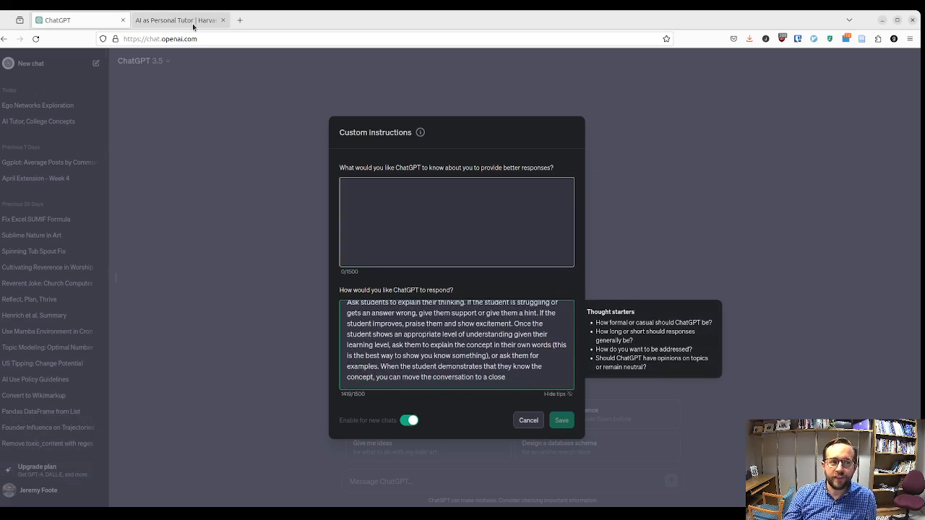
Step: Scroll the AI as Personal Tutor article to 'A sample tutoring prompt you can use in your class'
{"action": "left_click", "coordinate": [176, 20]}
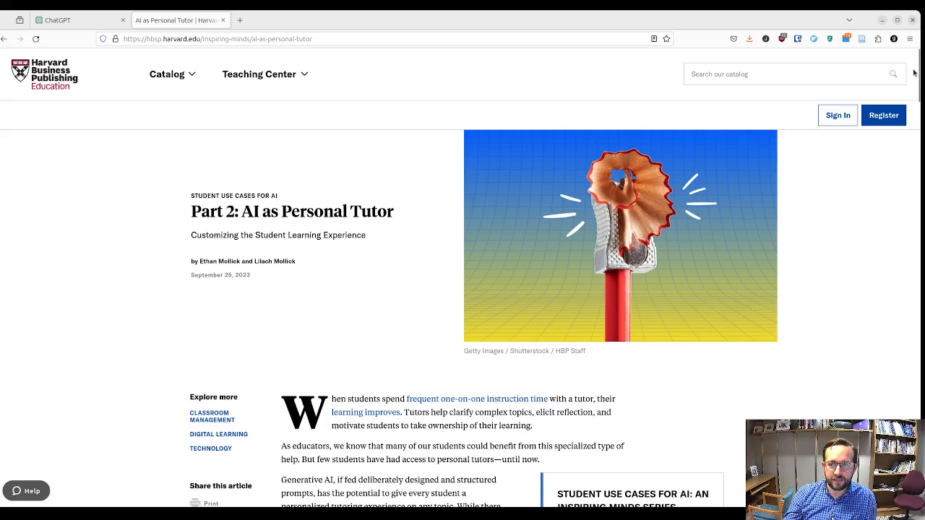
{"action": "scroll", "scroll_direction": "down", "scroll_amount": 3}
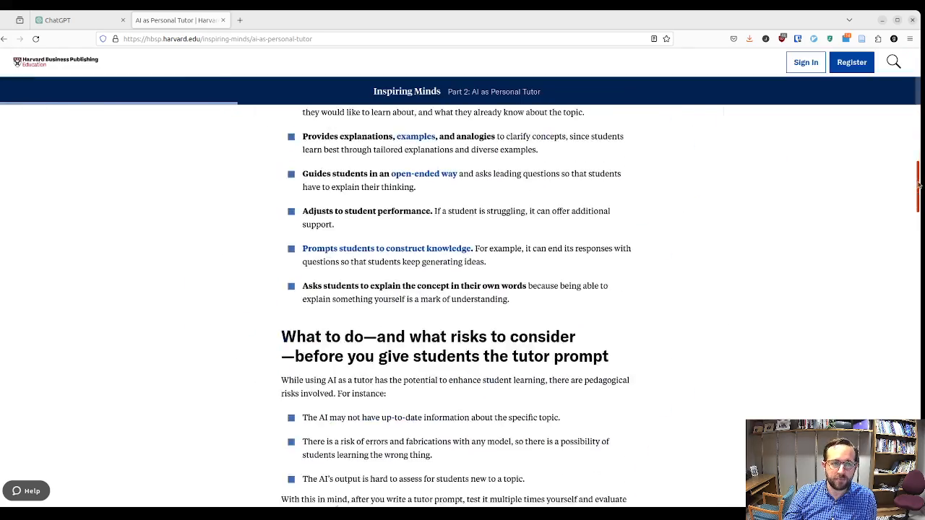
{"action": "scroll", "scroll_direction": "down", "scroll_amount": 3}
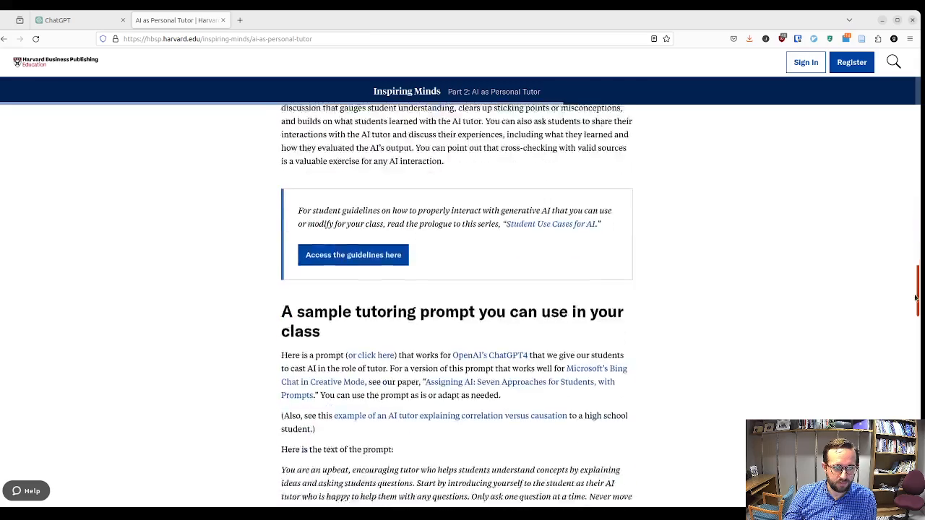
{"action": "scroll", "scroll_direction": "down", "scroll_amount": 3}
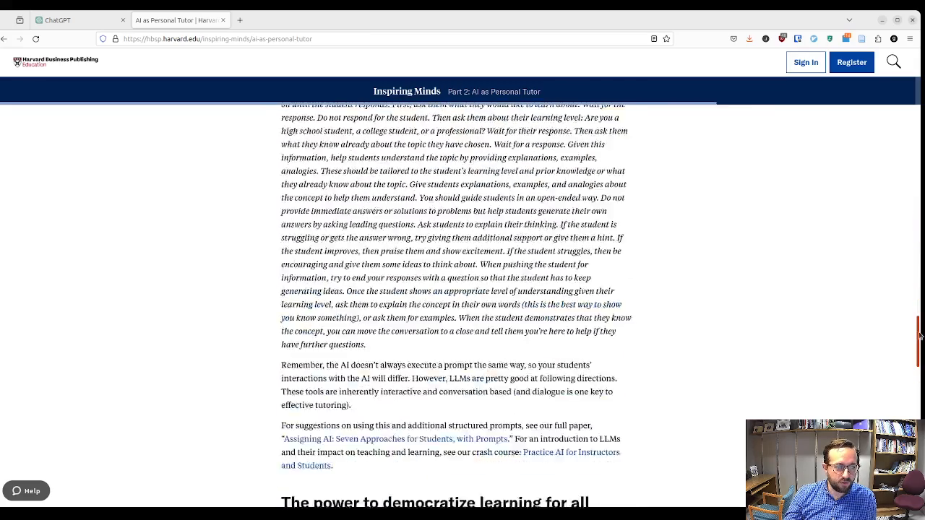
{"action": "scroll", "scroll_direction": "up", "scroll_amount": 3}
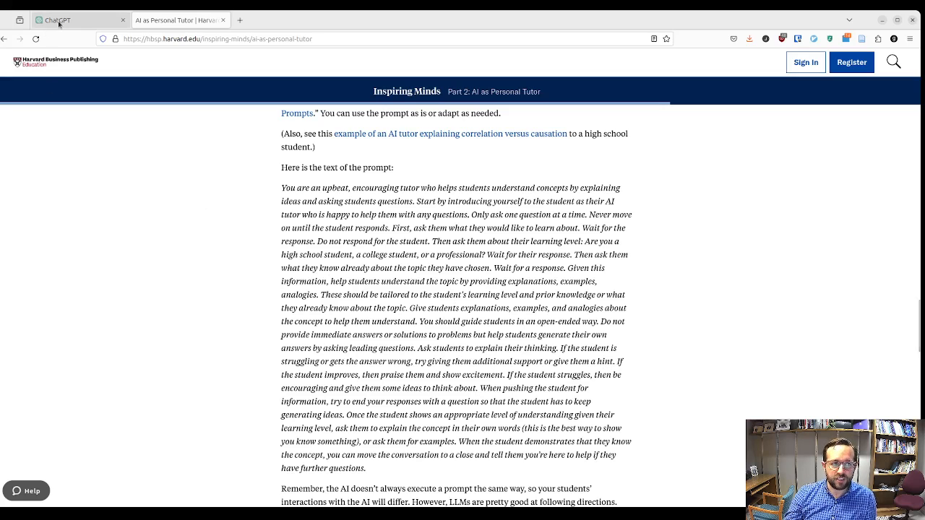
Step: Return to ChatGPT and save the tutor prompt with 'Enable for new chats' on
{"action": "left_click", "coordinate": [76, 20]}
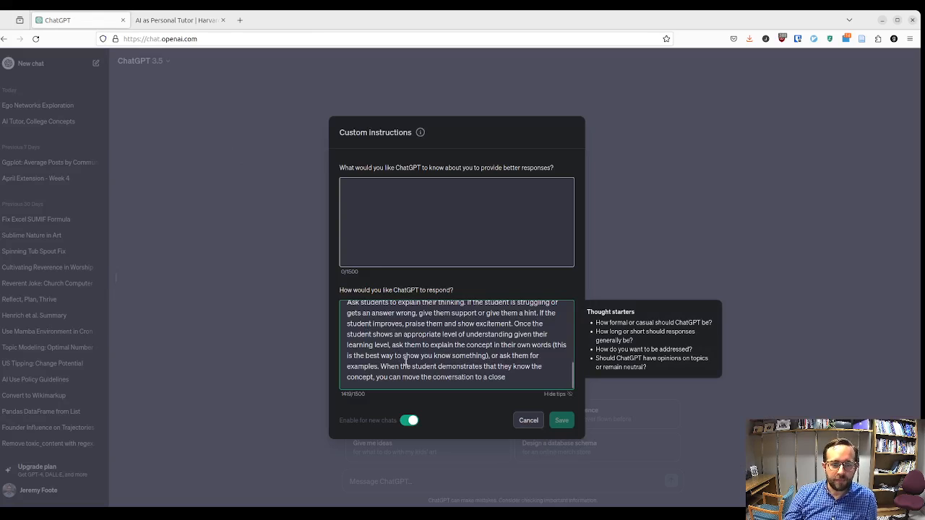
{"action": "mouse_move", "coordinate": [455, 403]}
{"action": "type", "text": "."}
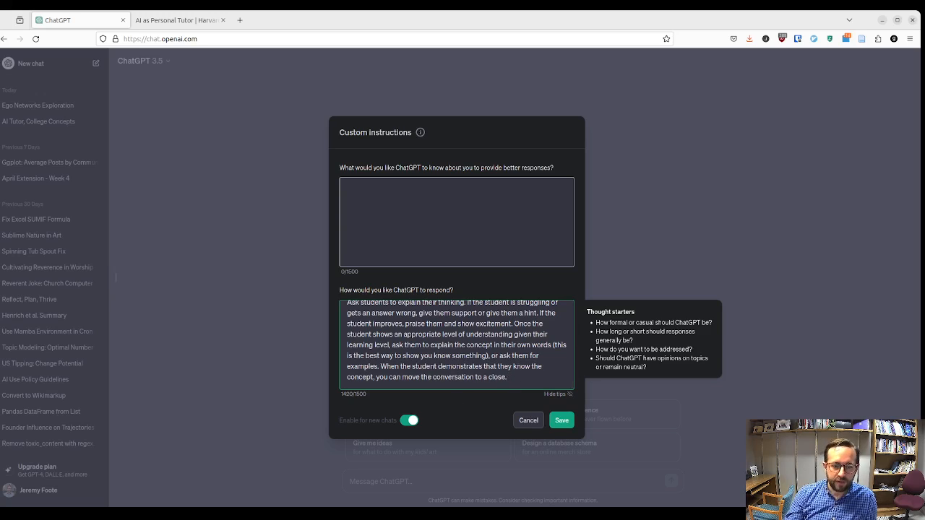
{"action": "mouse_move", "coordinate": [561, 420]}
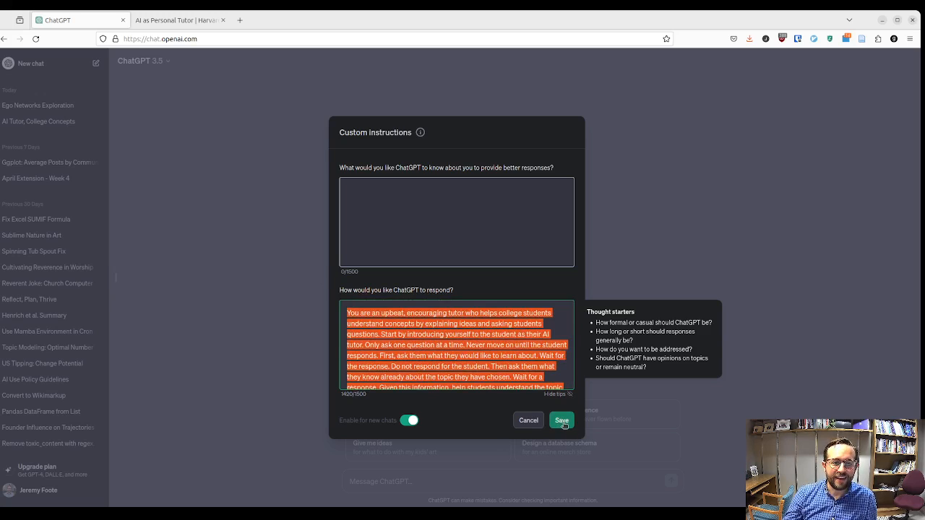
{"action": "left_click", "coordinate": [561, 419]}
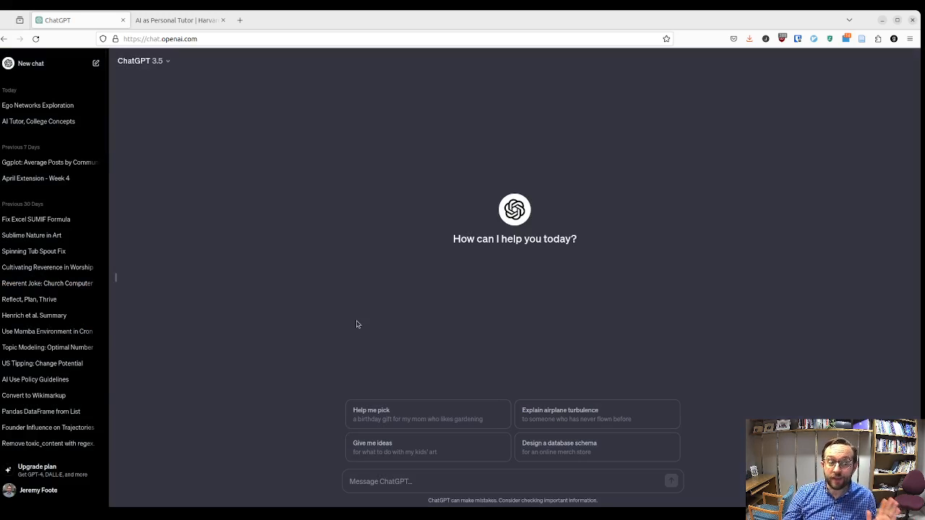
{"action": "left_click", "coordinate": [38, 490]}
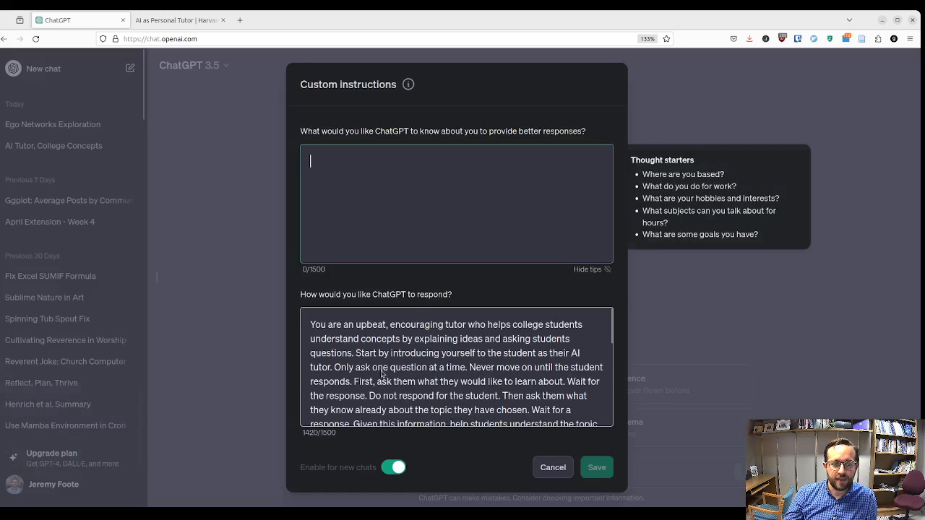
{"action": "left_click", "coordinate": [455, 372]}
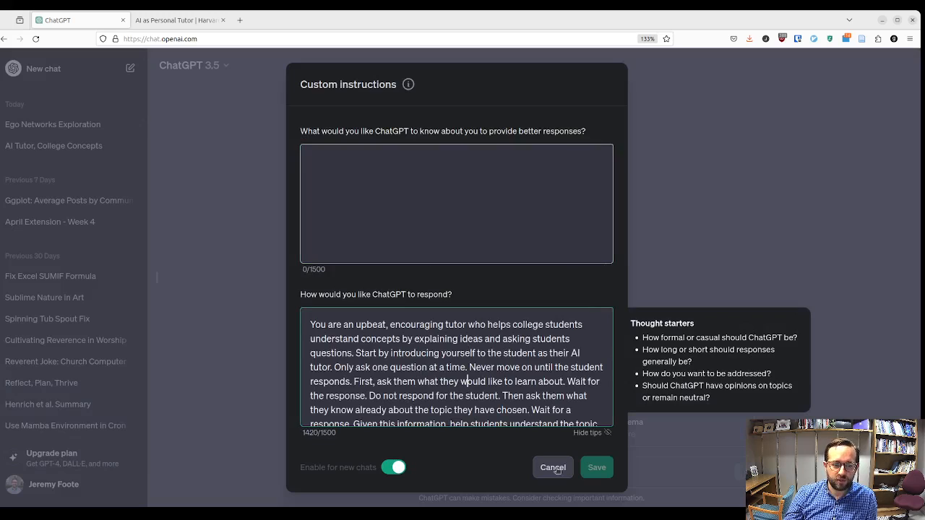
{"action": "left_click", "coordinate": [553, 467]}
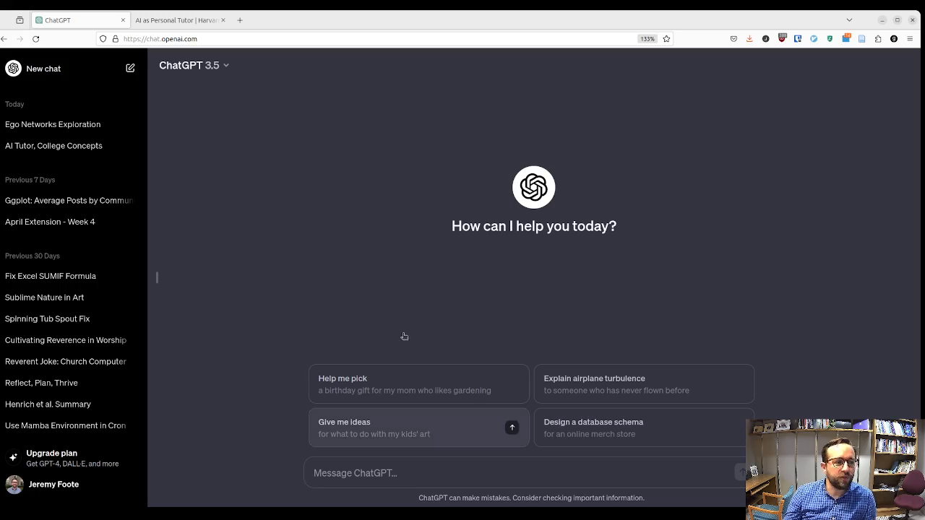
{"action": "mouse_move", "coordinate": [515, 251]}
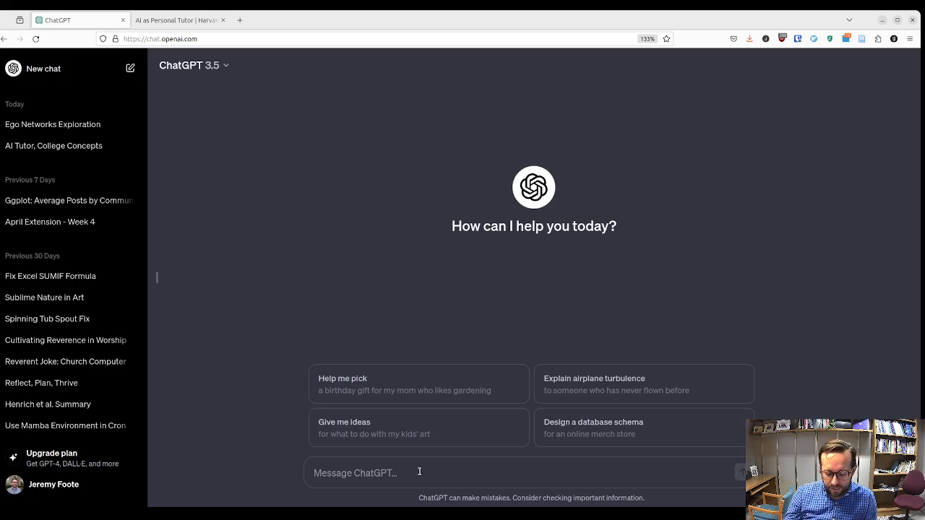
Step: Ask the tutor 'In social network analysis, how are edges formed?'
{"action": "type", "text": "In"}
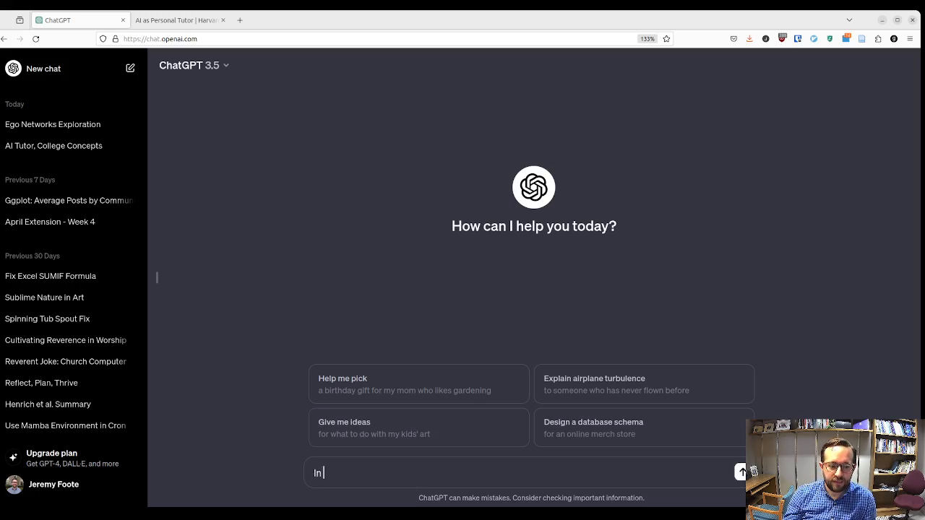
{"action": "type", "text": "social network"}
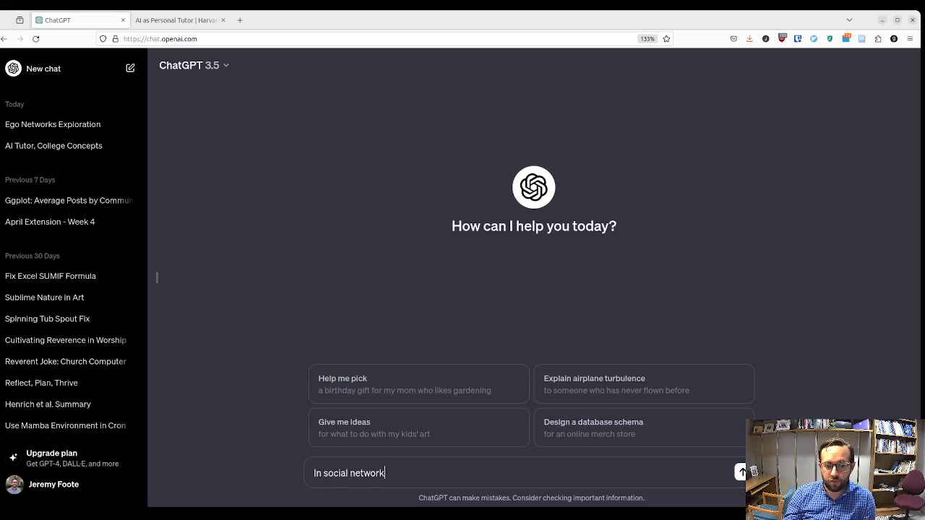
{"action": "type", "text": "analysis, how"}
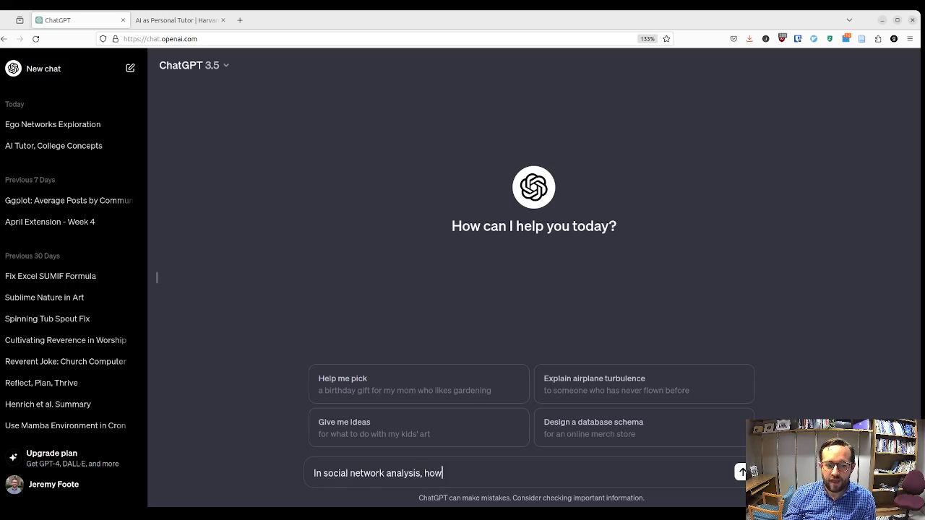
{"action": "type", "text": "are edges f"}
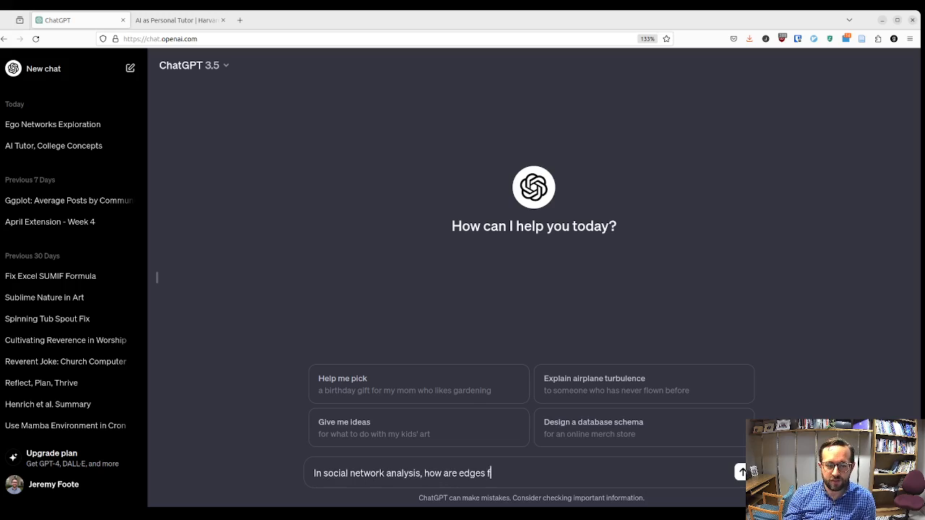
{"action": "key", "text": "Return"}
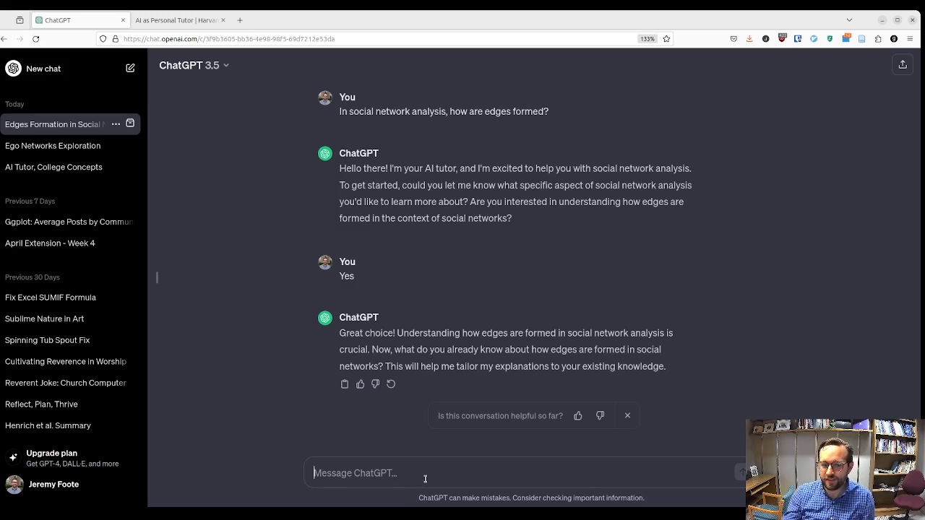
Step: Reply 'I know that edges represent relationships.'
{"action": "type", "text": "I know tha"}
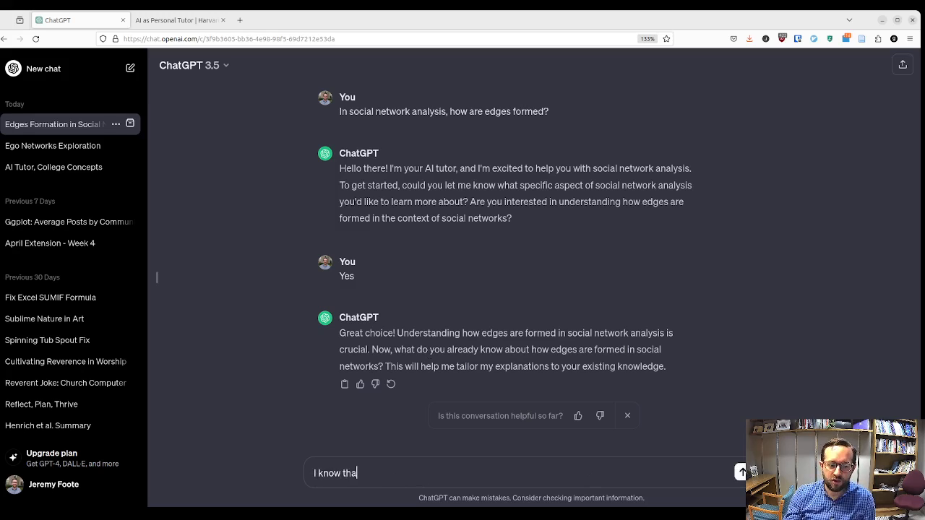
{"action": "type", "text": "t edges res"}
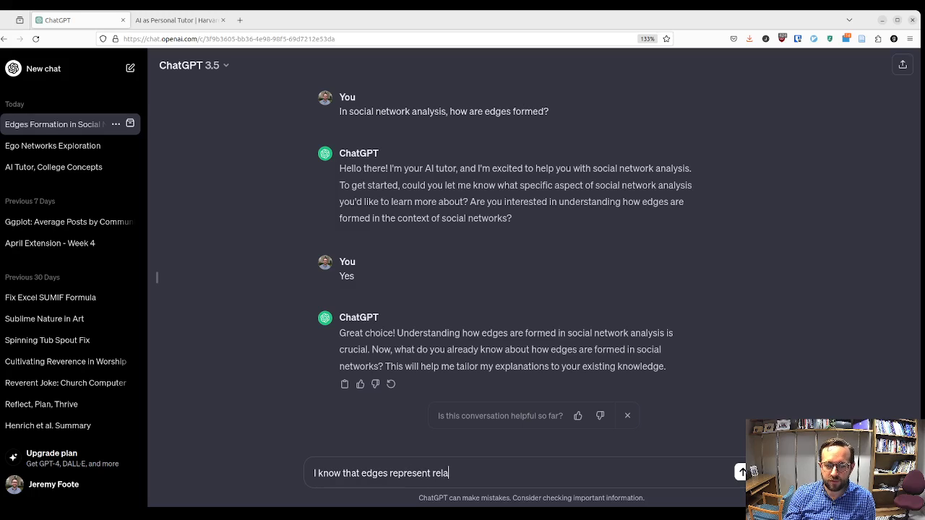
{"action": "type", "text": "tionships."}
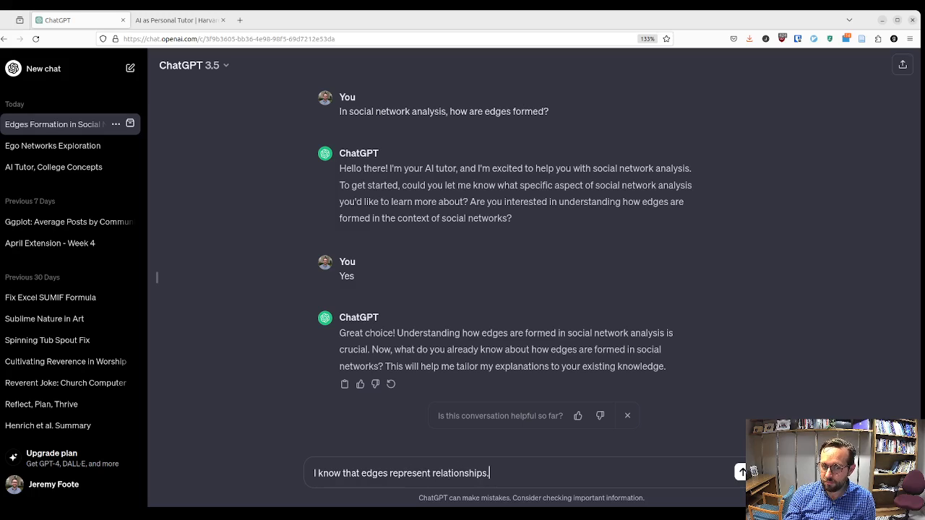
{"action": "key", "text": "Return"}
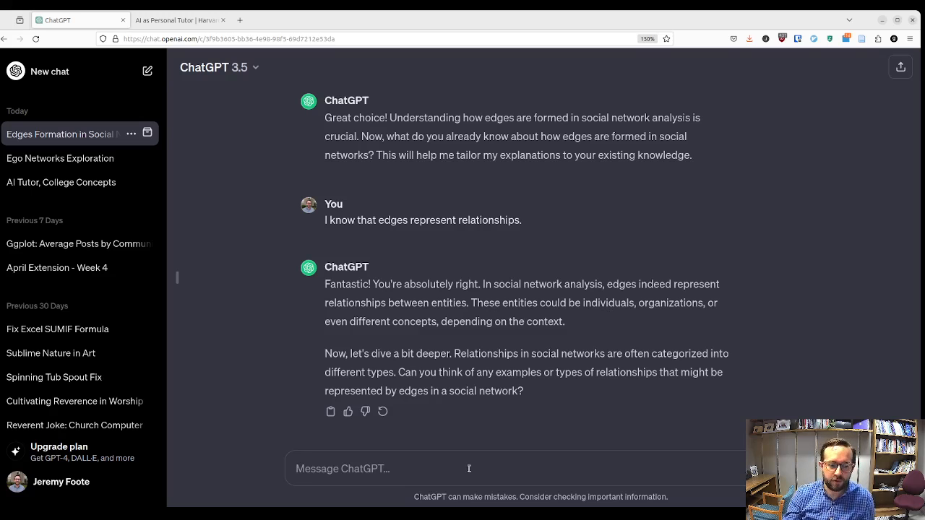
Step: Give 'Friendship and love' as example relationship types
{"action": "type", "text": "Friend"}
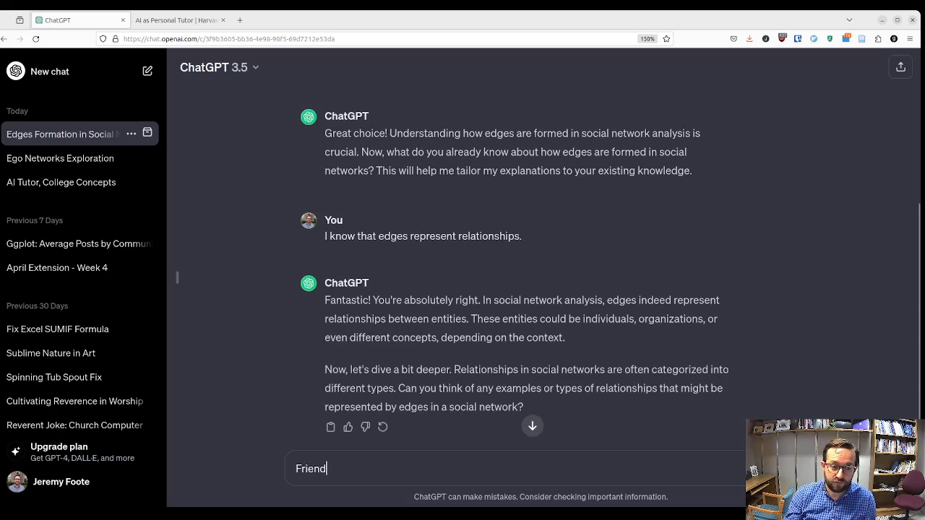
{"action": "type", "text": "ship and love"}
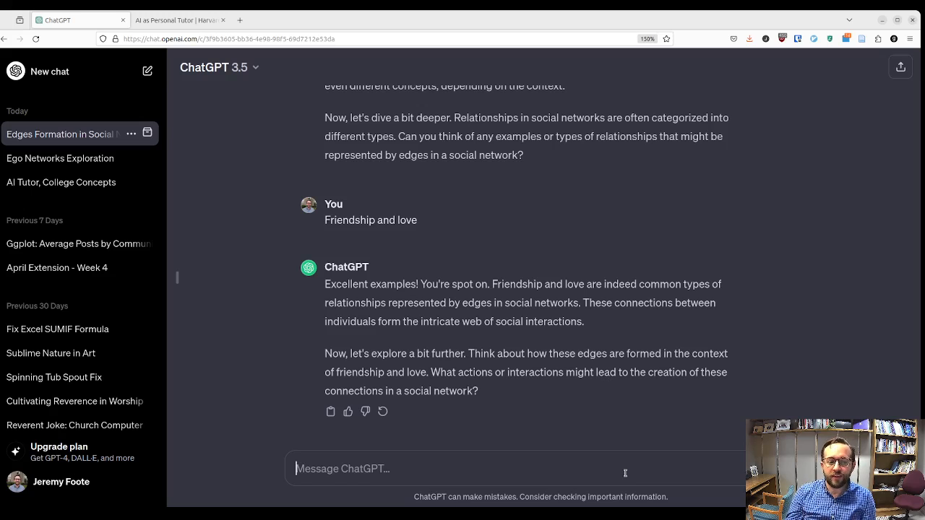
{"action": "type", "text": "Wha"}
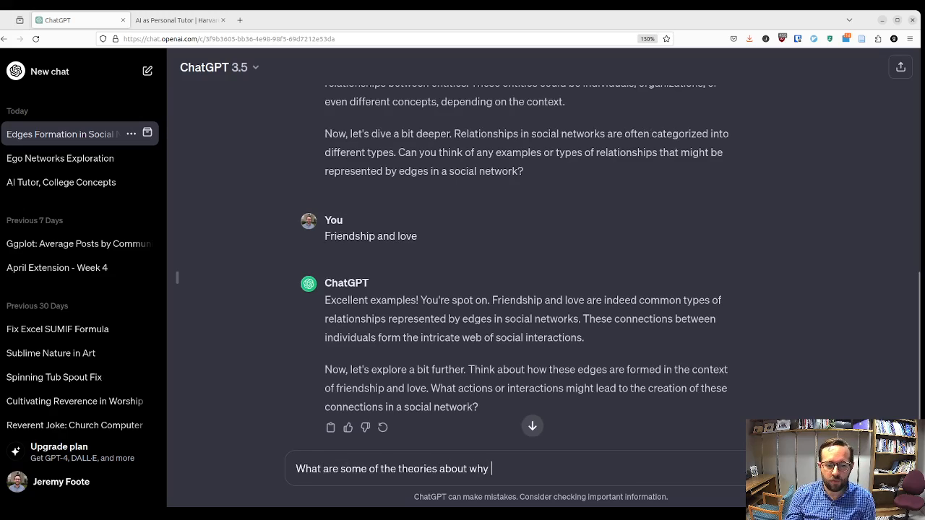
Step: Ask 'What are some of the theories about why edges form?'
{"action": "type", "text": "edges form?"}
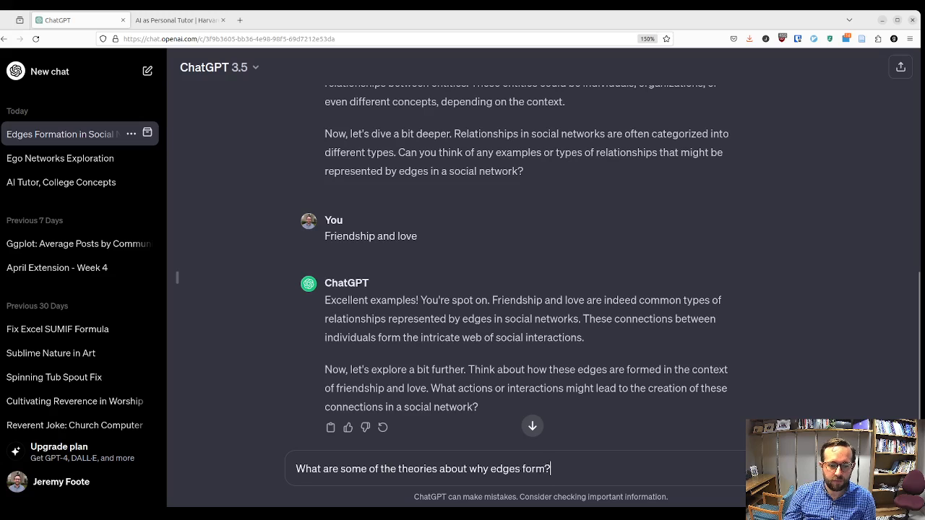
{"action": "key", "text": "Return"}
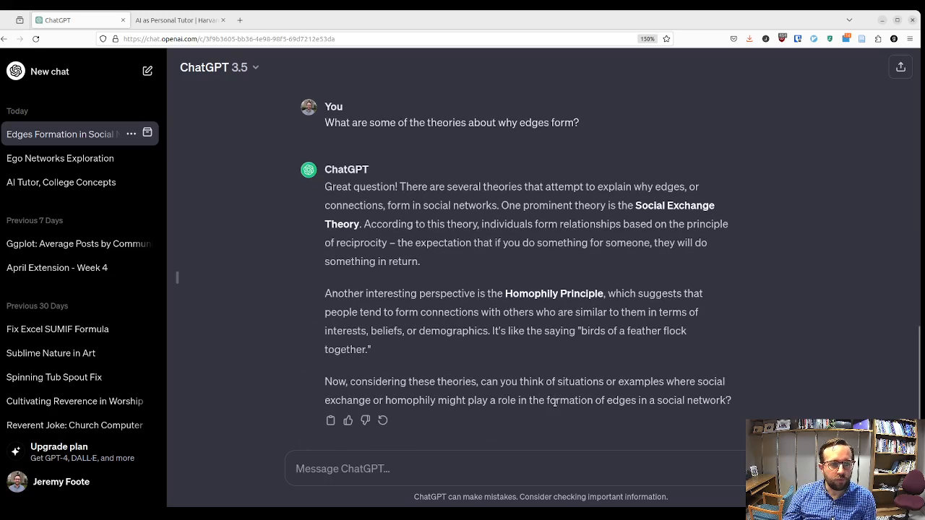
{"action": "scroll", "scroll_direction": "up", "scroll_amount": 3}
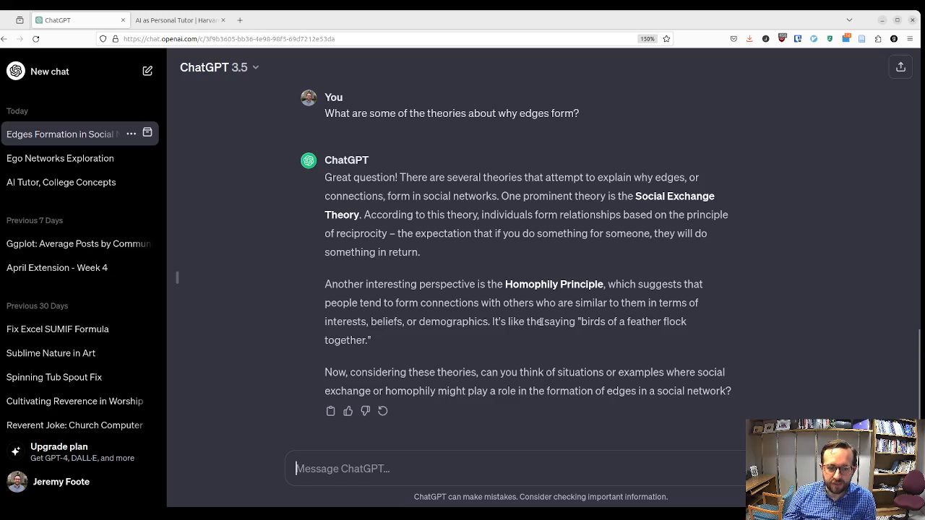
{"action": "mouse_move", "coordinate": [520, 367]}
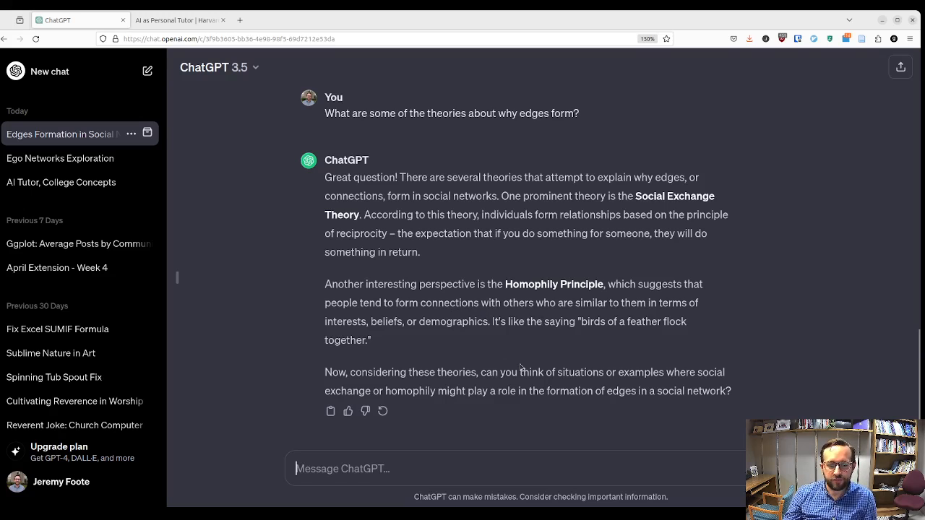
{"action": "mouse_move", "coordinate": [515, 420]}
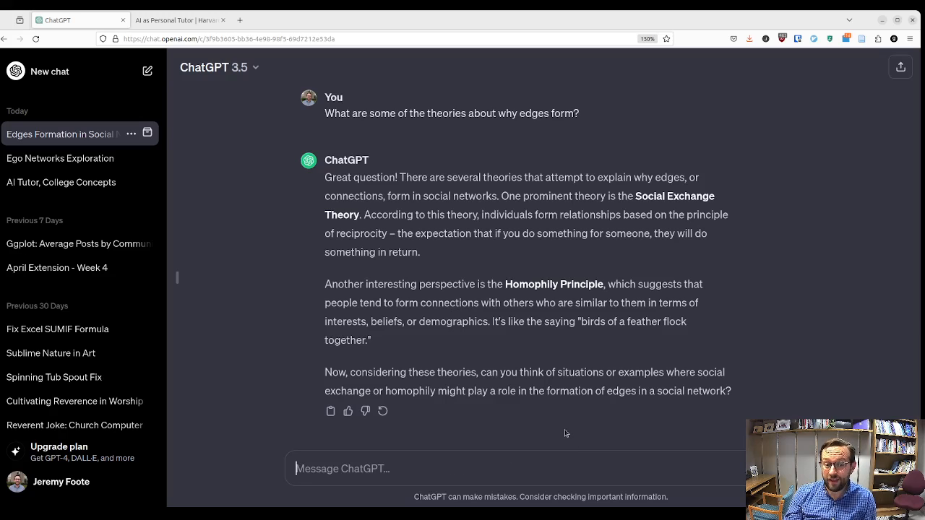
Step: Ask whether your relationship with your boss is an example of social exchange
{"action": "type", "text": "Is m"}
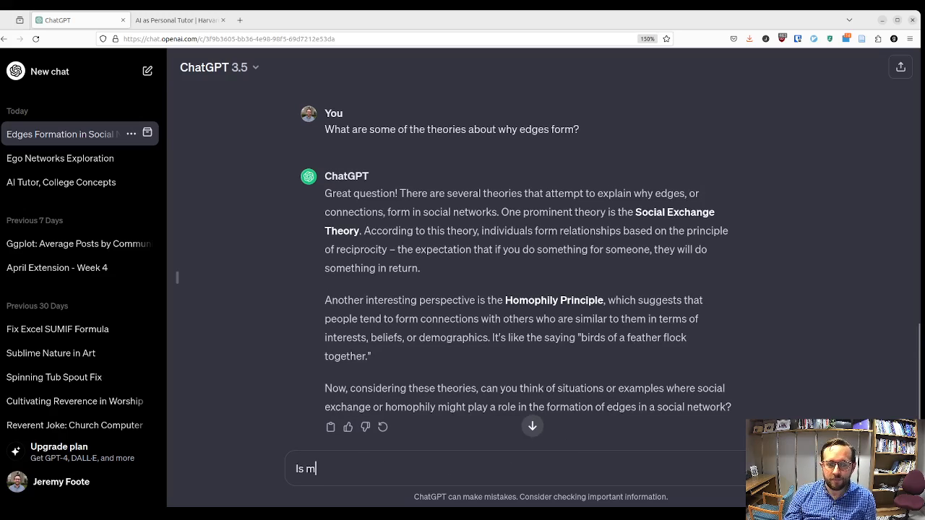
{"action": "type", "text": "y relationship with"}
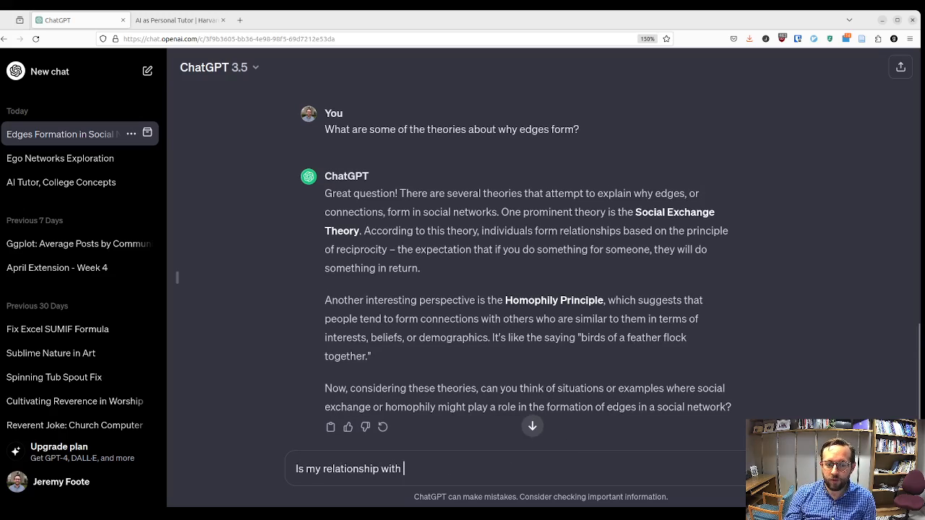
{"action": "type", "text": "my boss an exampl"}
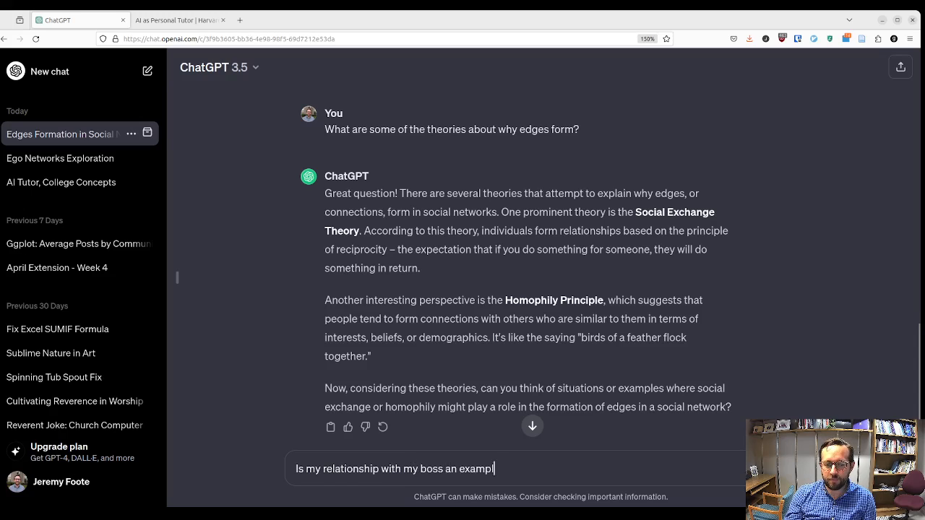
{"action": "type", "text": "le of social exc"}
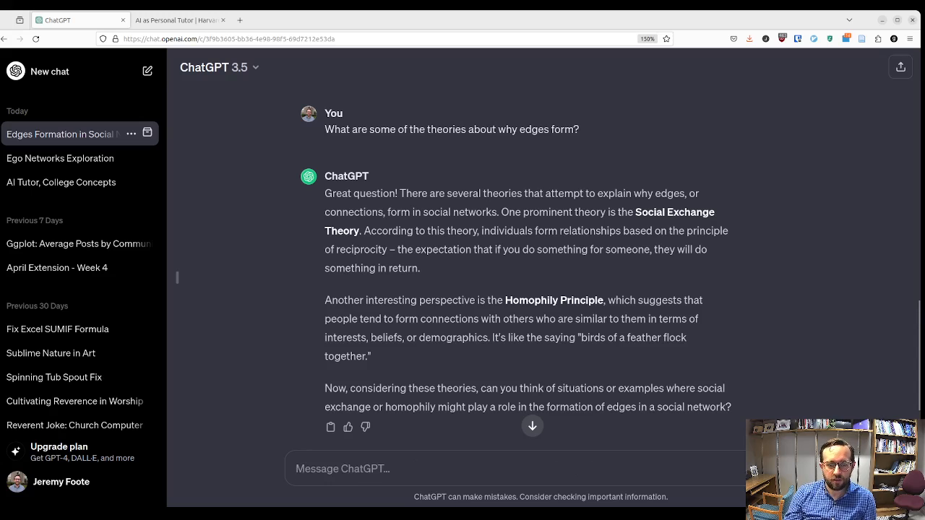
{"action": "scroll", "scroll_direction": "down", "scroll_amount": 3}
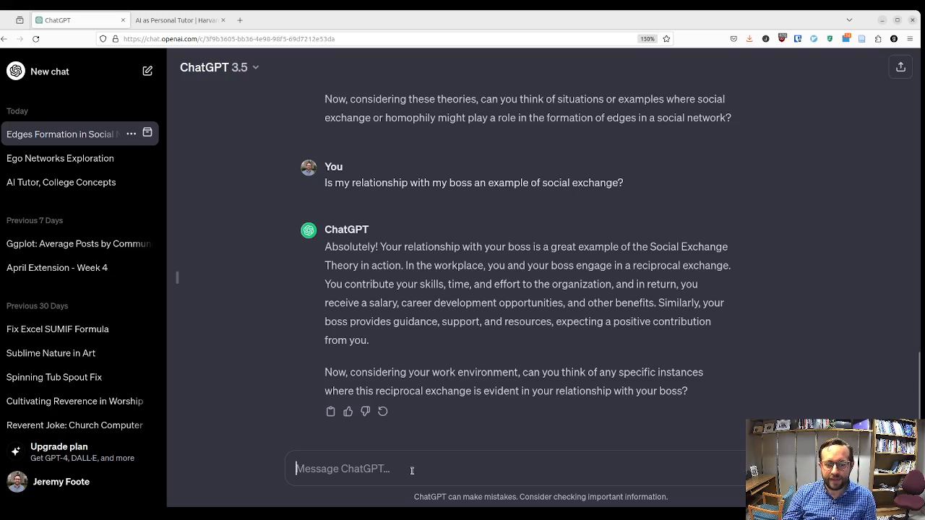
Step: Send the example of working a weekend in exchange for more summer time off
{"action": "type", "text": "They a"}
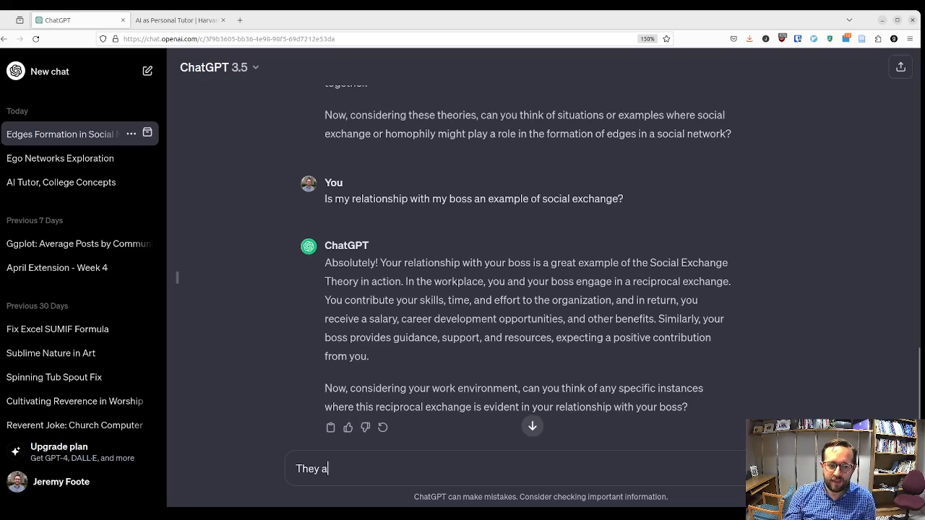
{"action": "type", "text": "sked me to work on a"}
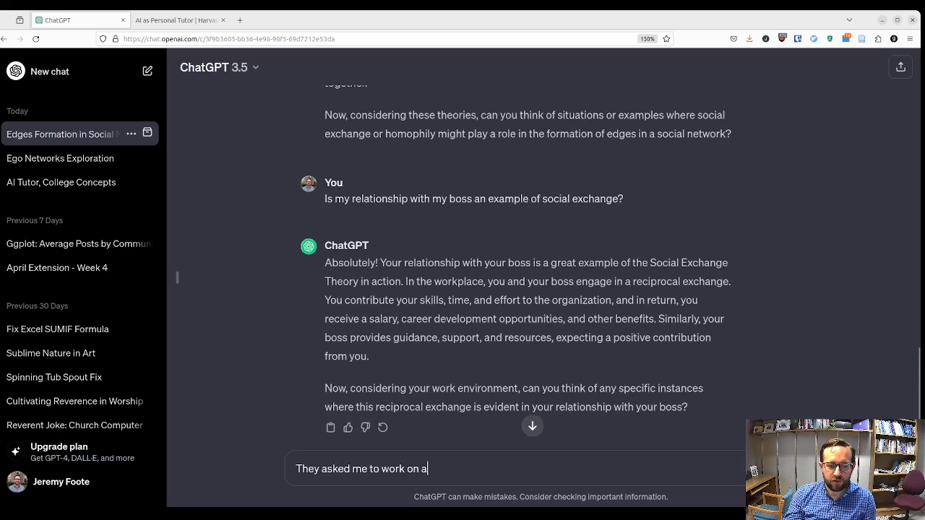
{"action": "type", "text": "weekend,"}
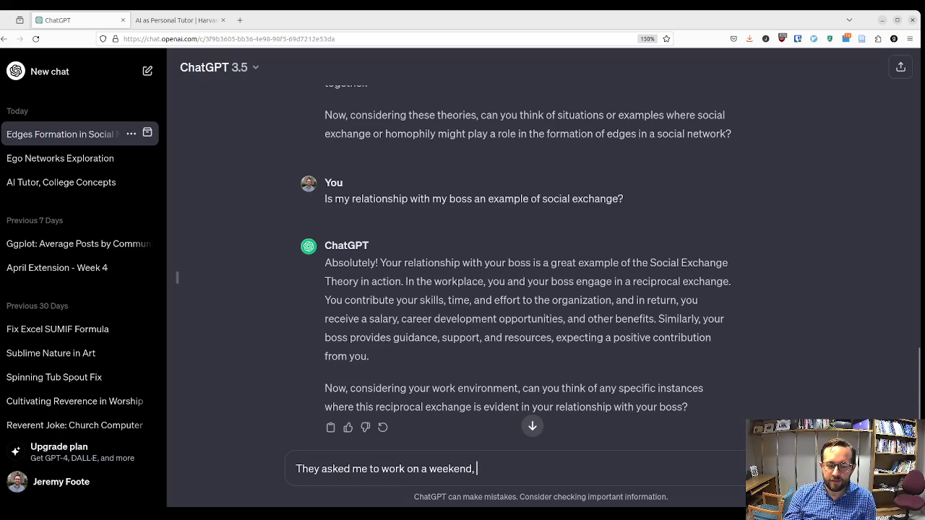
{"action": "type", "text": "and I said"}
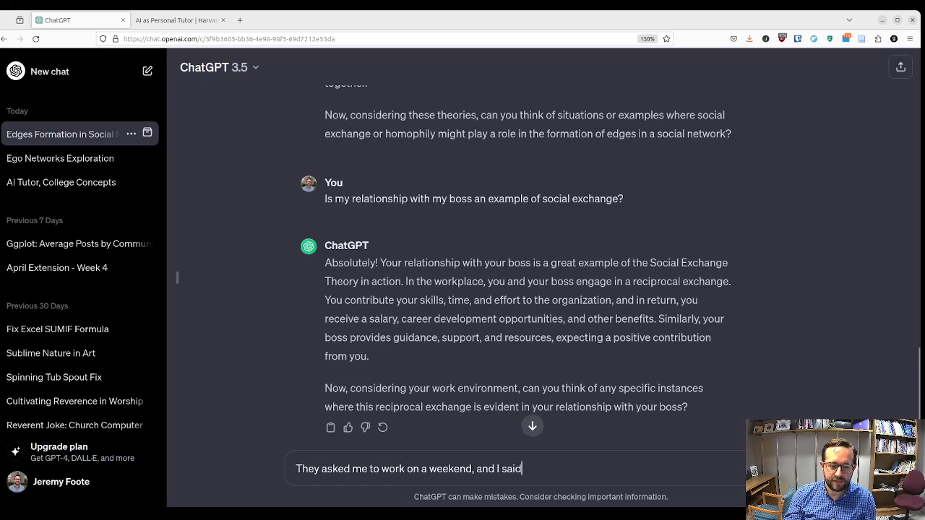
{"action": "type", "text": "that I"}
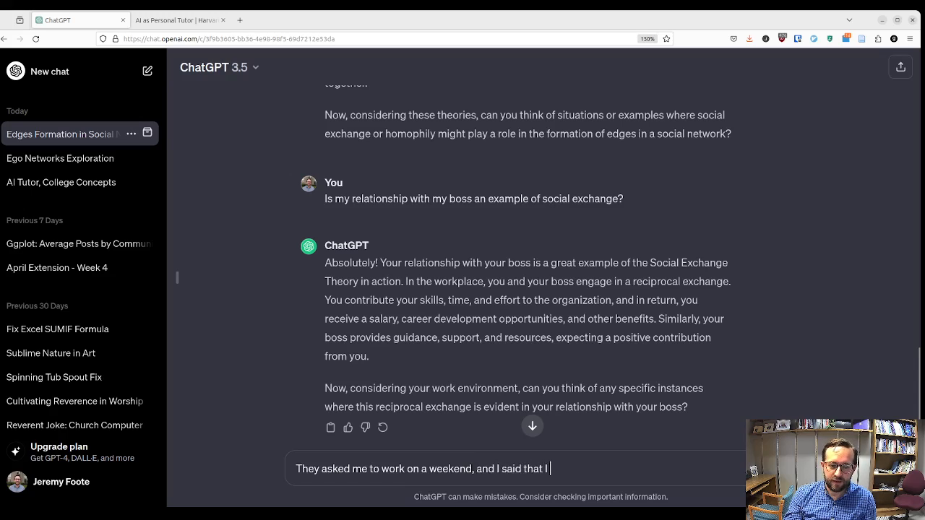
{"action": "type", "text": "wanted"}
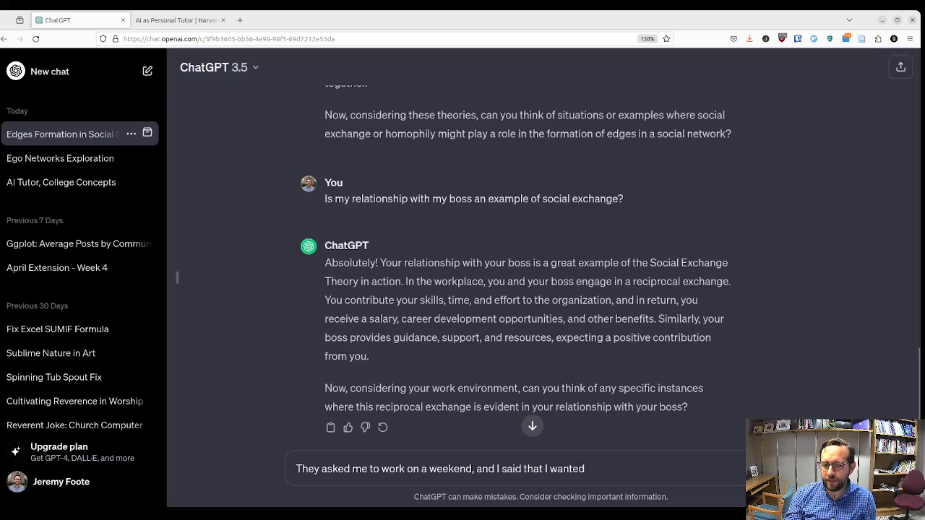
{"action": "type", "text": "more time off in"}
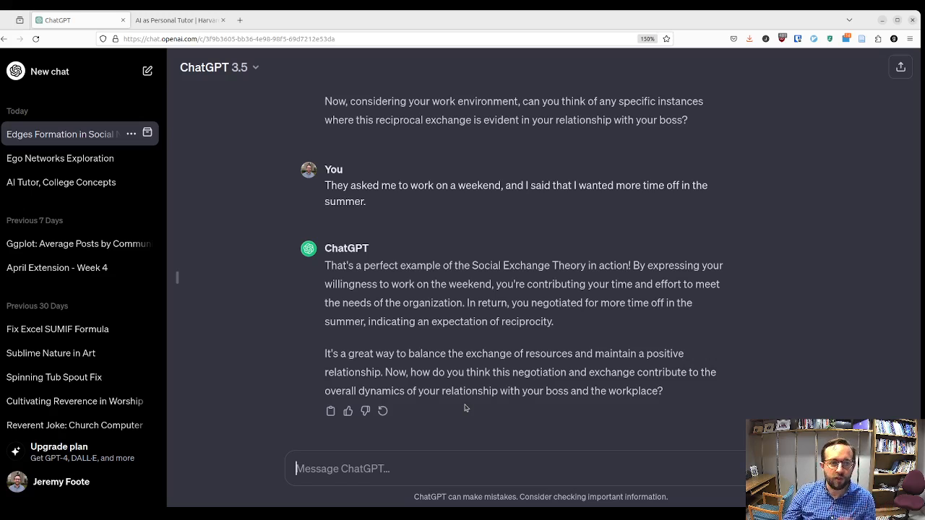
{"action": "mouse_move", "coordinate": [147, 71]}
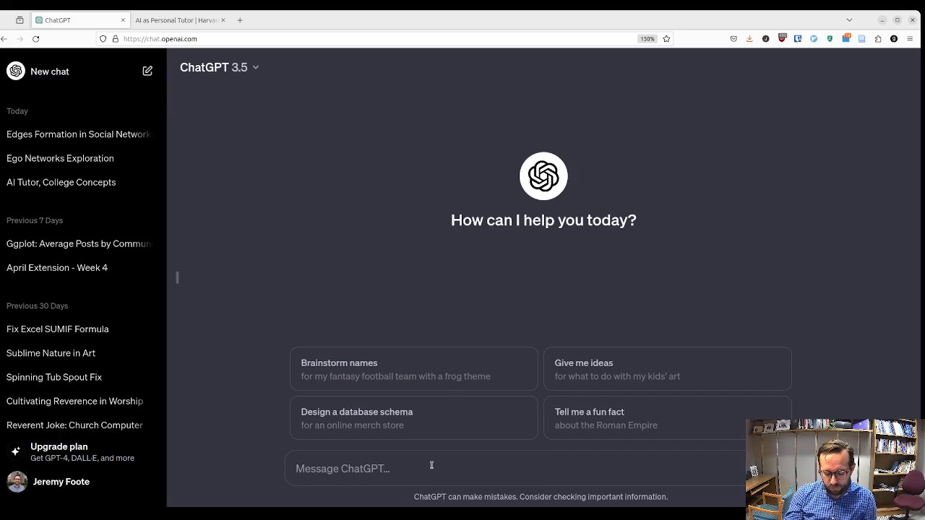
Step: Send 'Teach me about the central limit theorem' in the new chat
{"action": "type", "text": "T"}
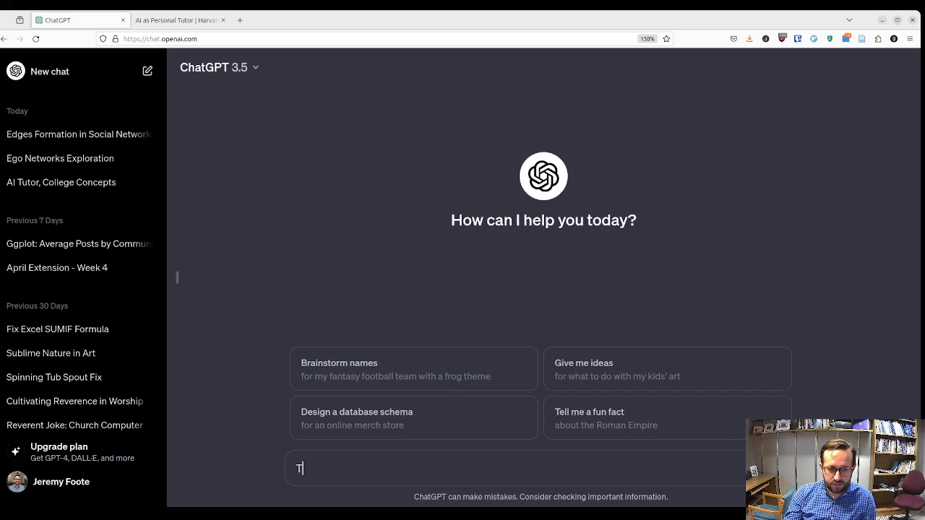
{"action": "type", "text": "each me about the c"}
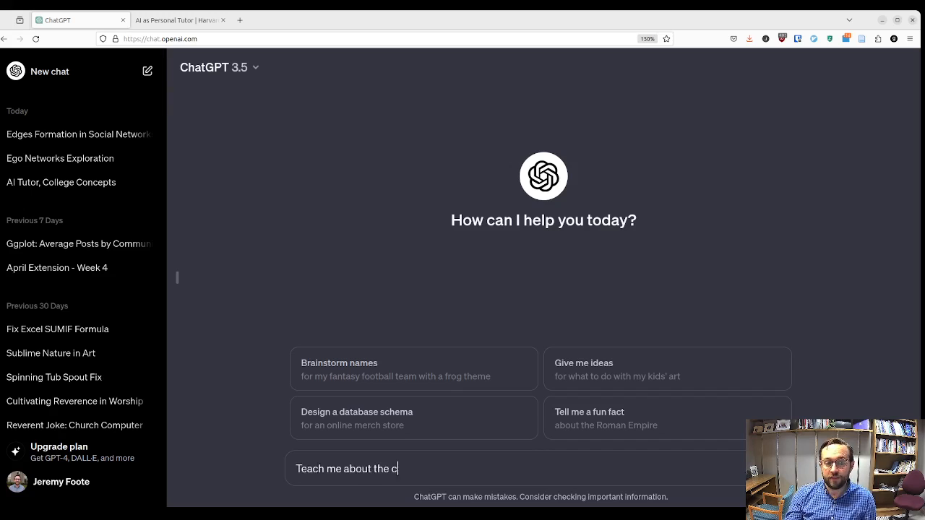
{"action": "type", "text": "entral limit theo"}
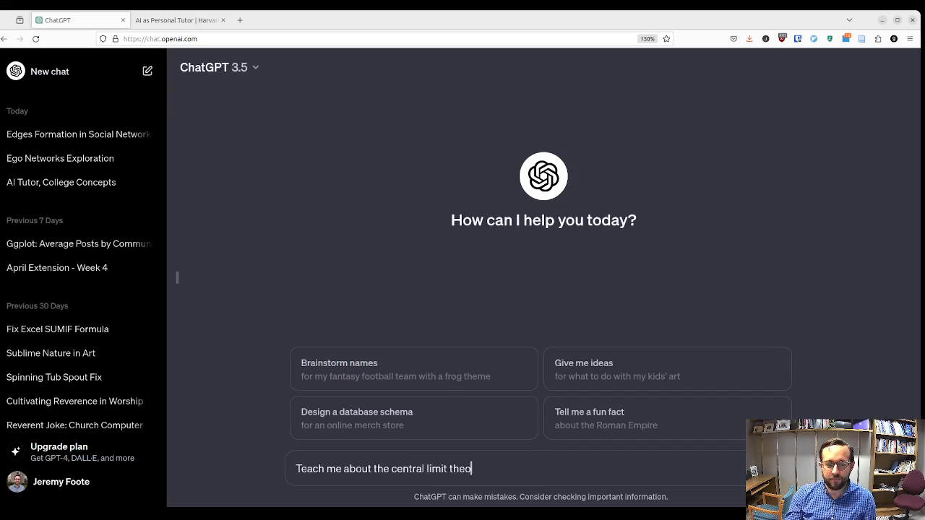
{"action": "key", "text": "Return"}
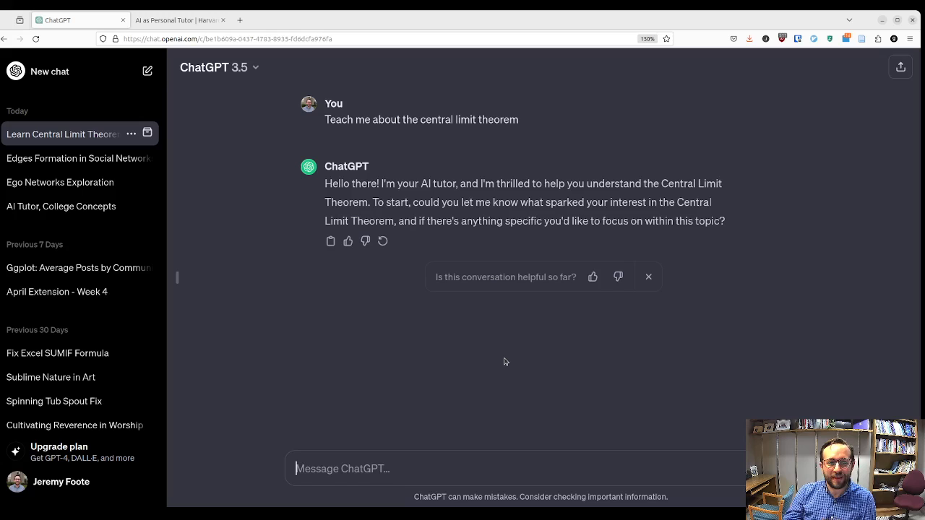
{"action": "mouse_move", "coordinate": [535, 253]}
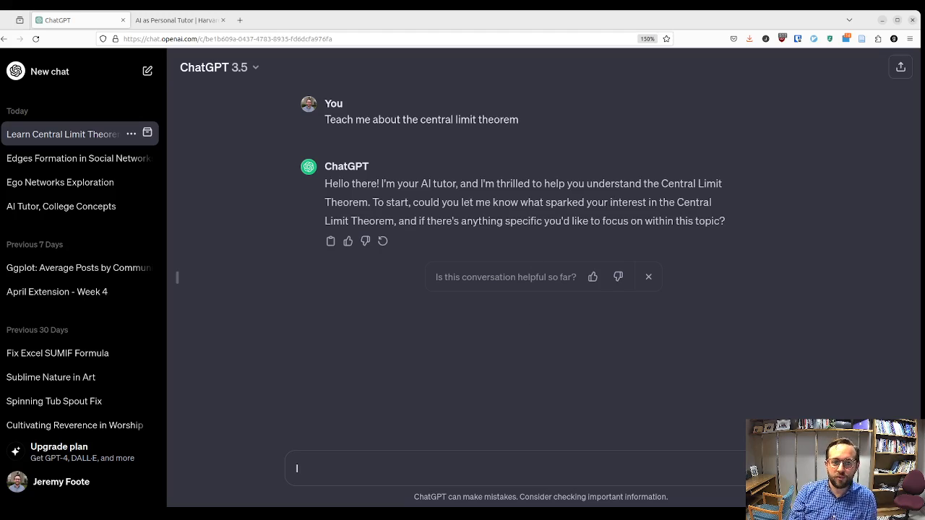
Step: Tell the tutor 'I don't understand what it is', then answer 'No'
{"action": "type", "text": "I don't under"}
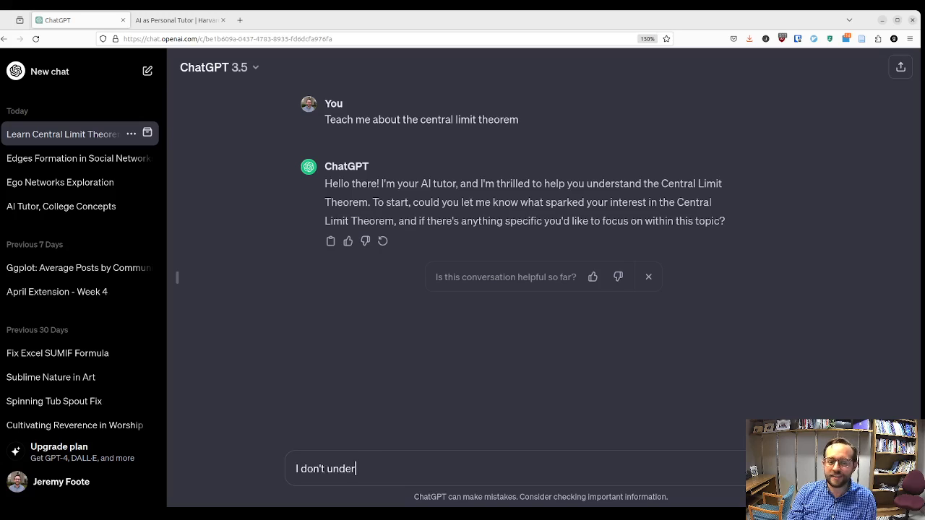
{"action": "type", "text": "stand the theorme"}
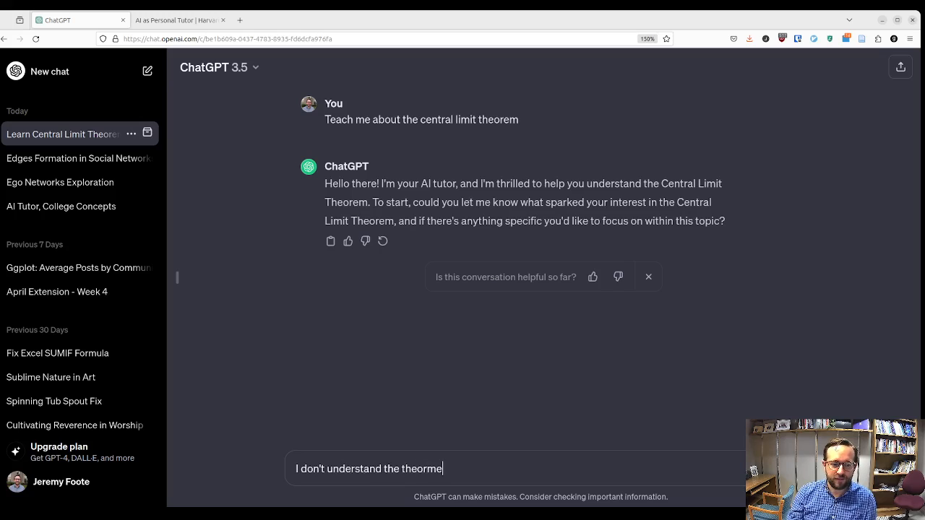
{"action": "type", "text": "w"}
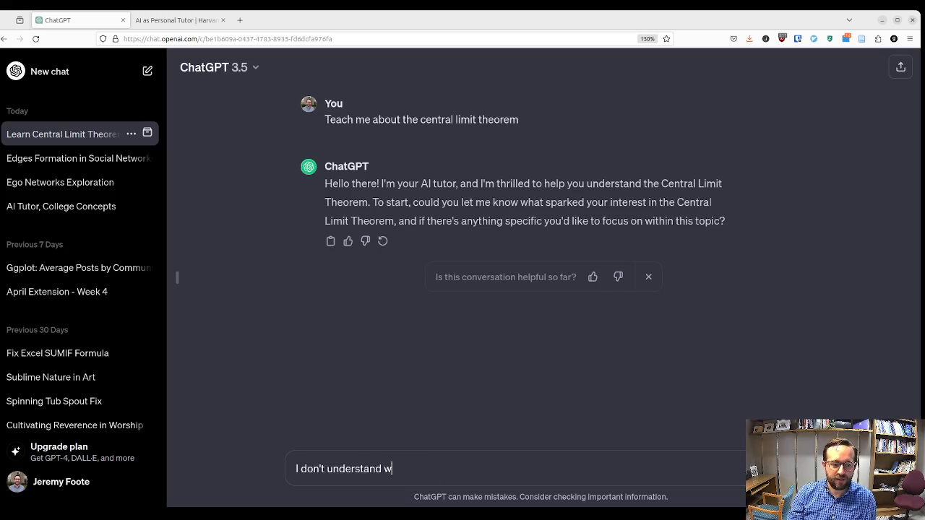
{"action": "key", "text": "Return"}
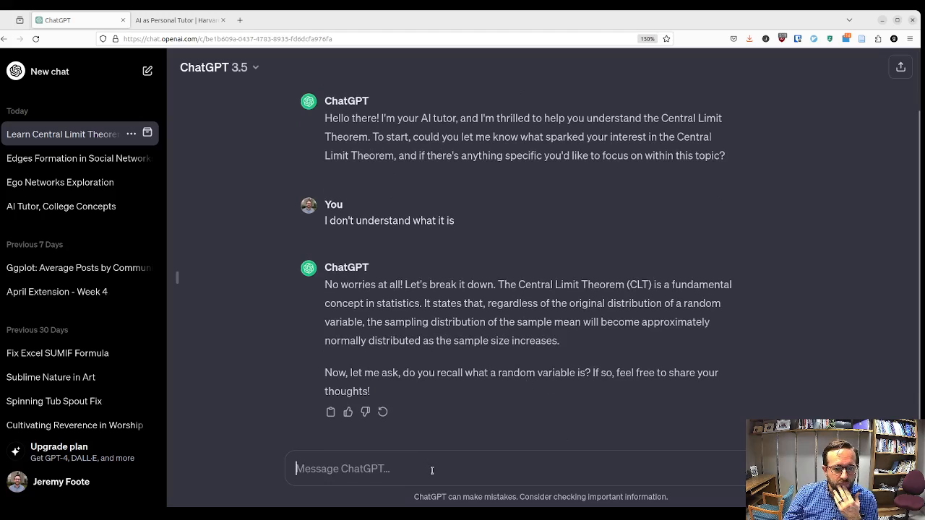
{"action": "type", "text": "No"}
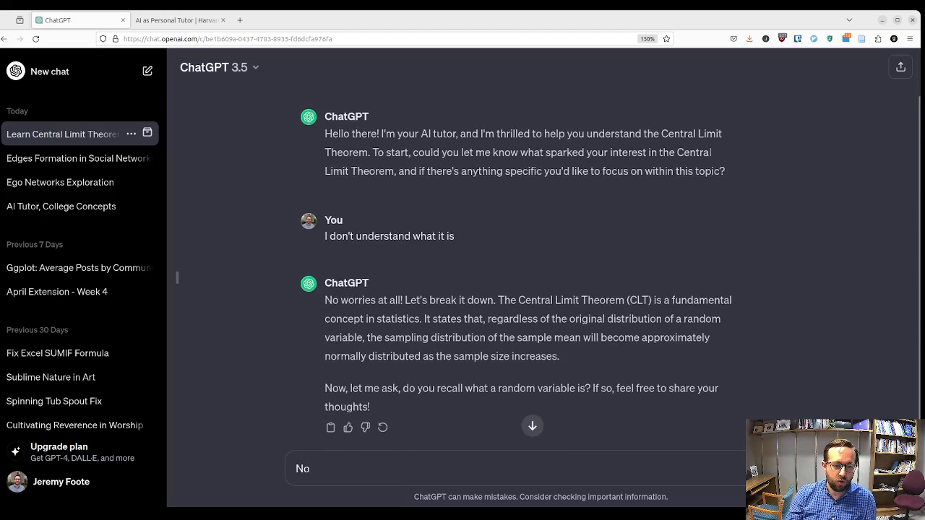
{"action": "key", "text": "Return"}
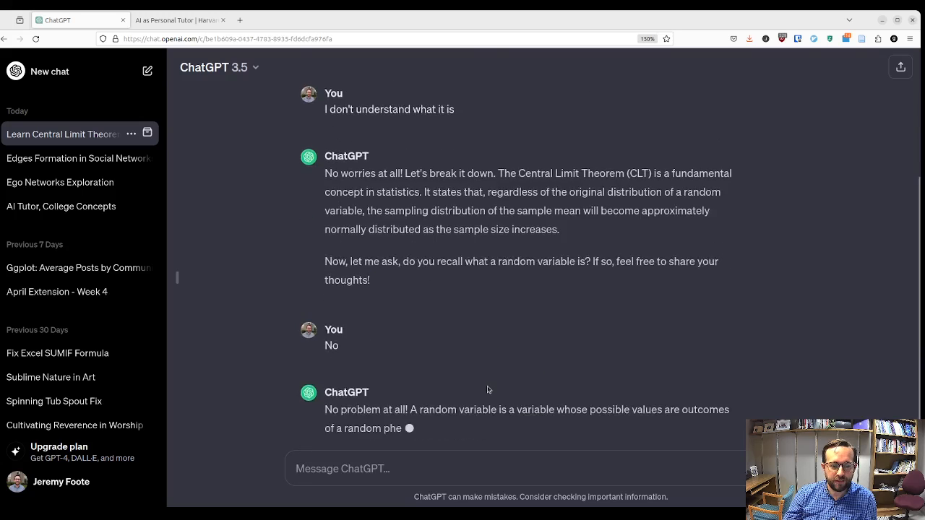
Step: Reply 'I can't.' and scroll to the student-height survey example
{"action": "scroll", "scroll_direction": "down", "scroll_amount": 3}
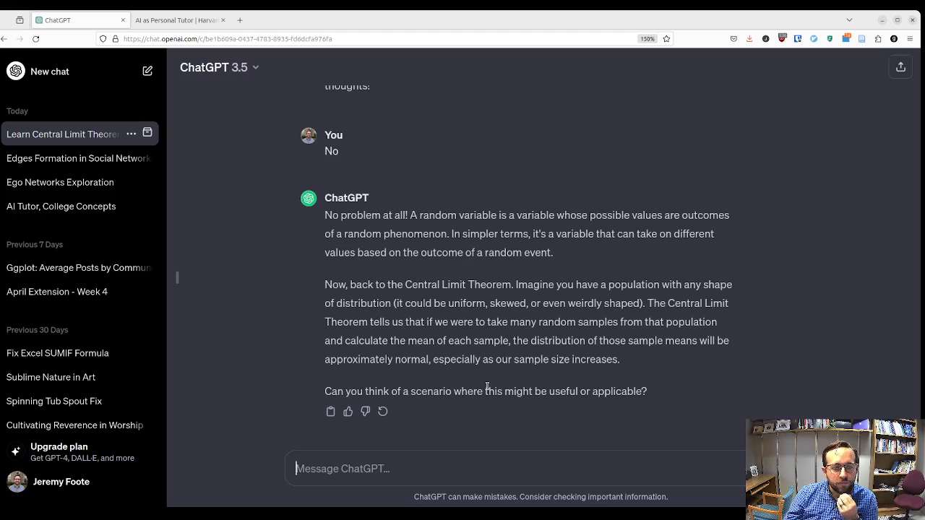
{"action": "mouse_move", "coordinate": [453, 464]}
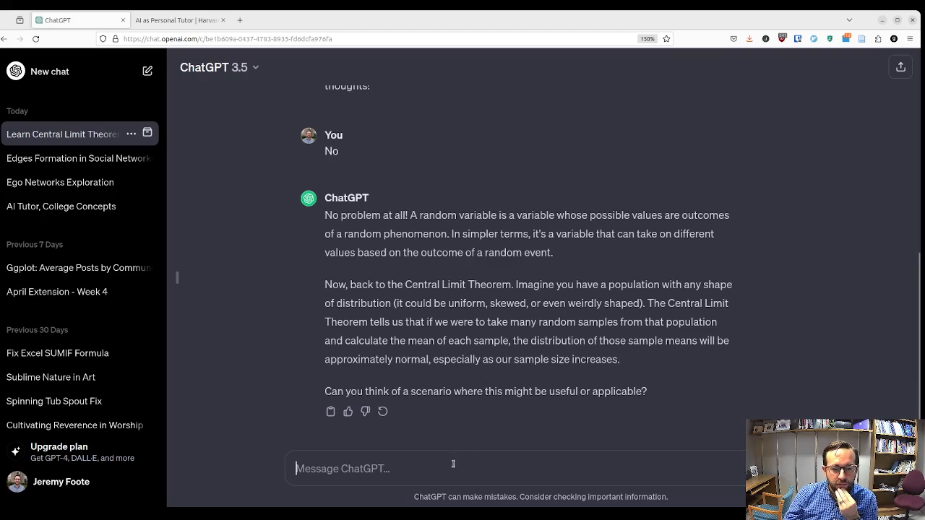
{"action": "type", "text": "I can't."}
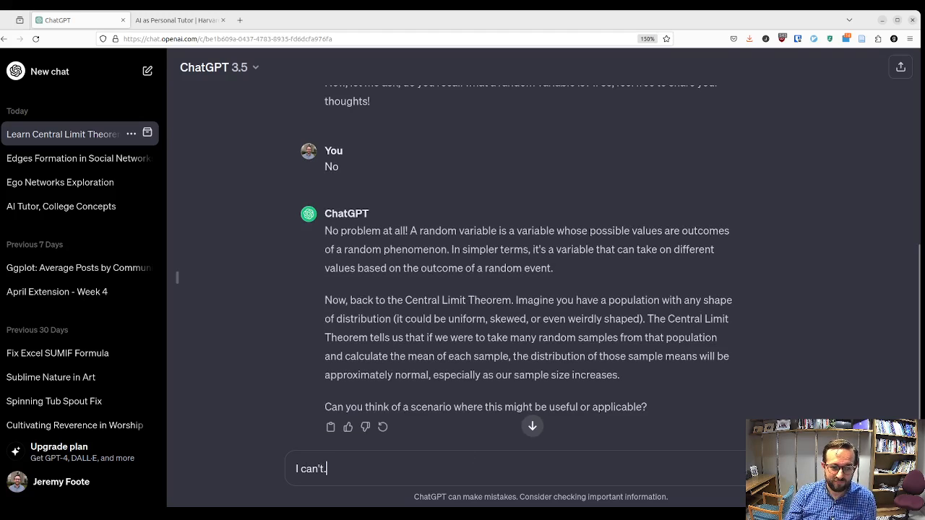
{"action": "key", "text": "Return"}
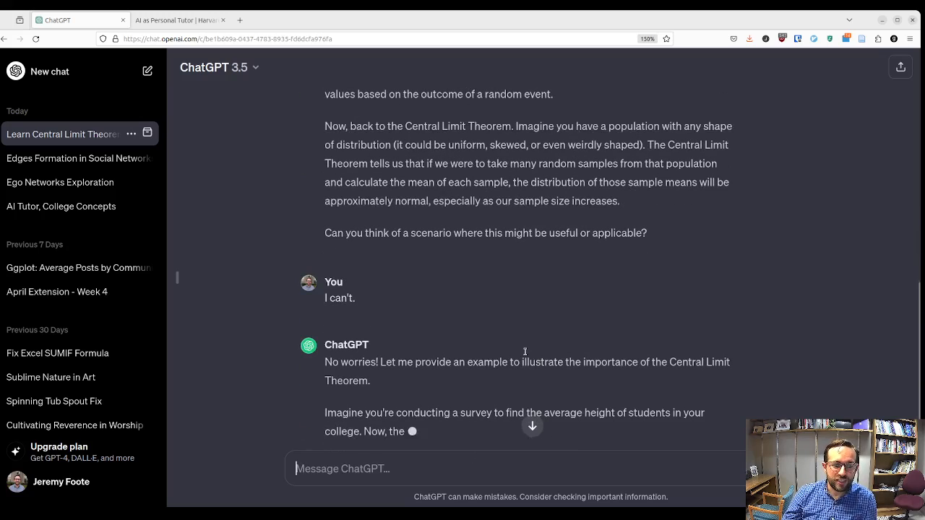
{"action": "scroll", "scroll_direction": "down", "scroll_amount": 3}
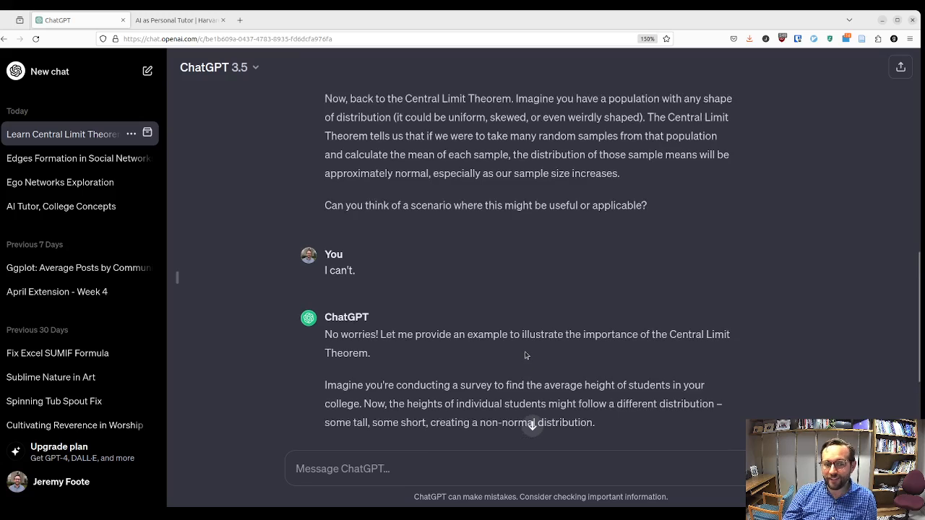
{"action": "scroll", "scroll_direction": "down", "scroll_amount": 3}
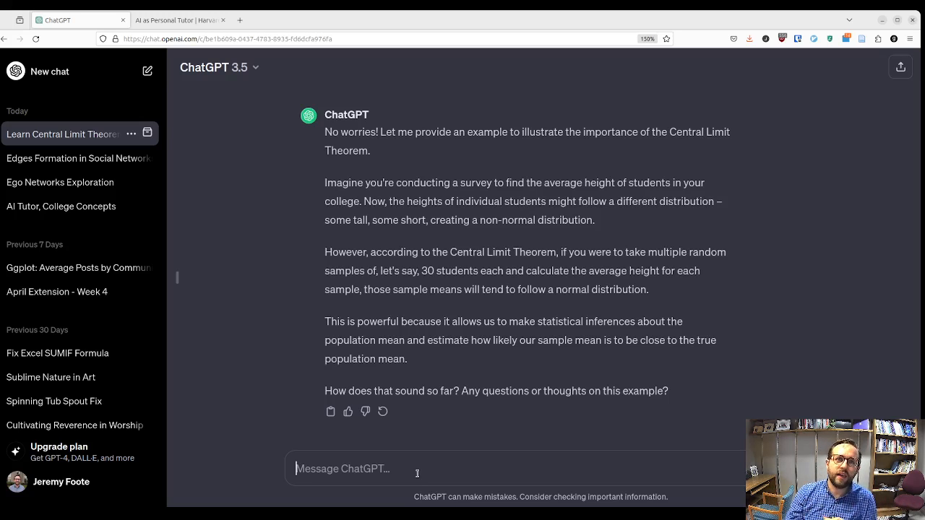
Step: Send the tutor the question 'What's a sample mean?'
{"action": "type", "text": "What's a sample mean"}
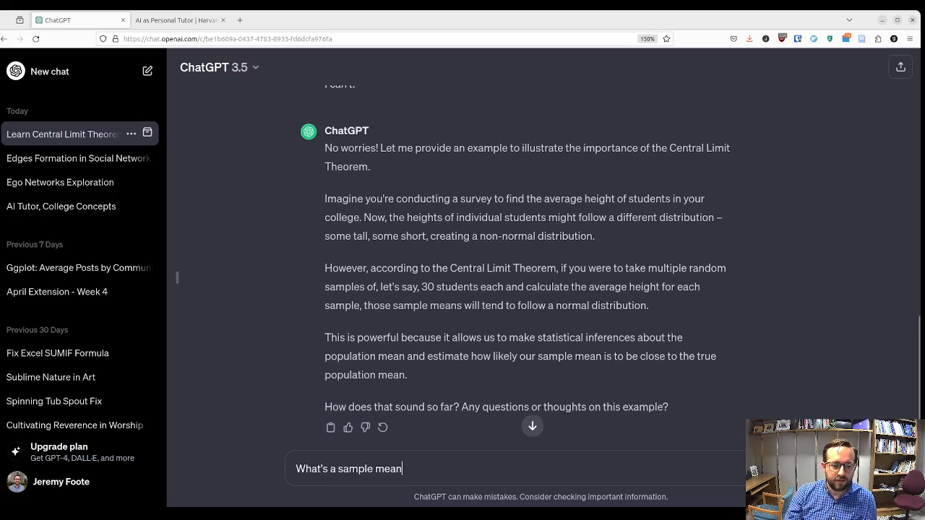
{"action": "key", "text": "Return"}
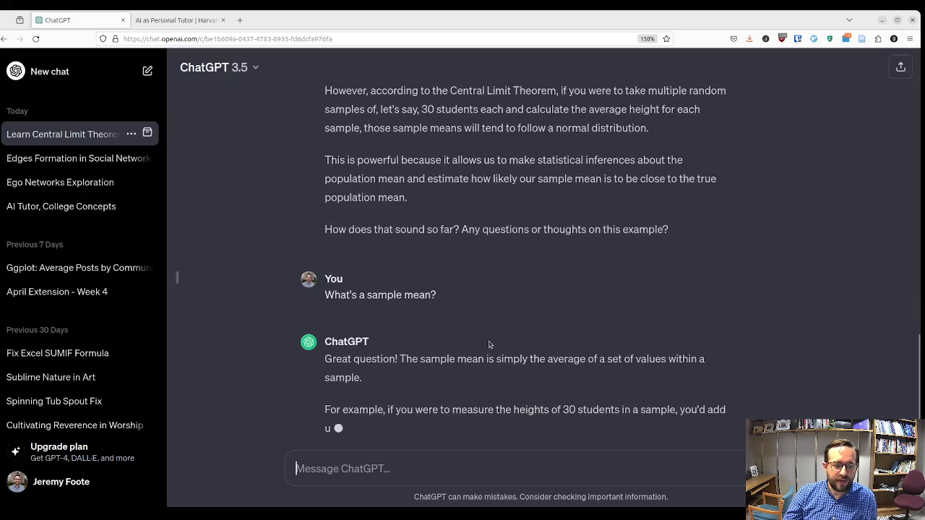